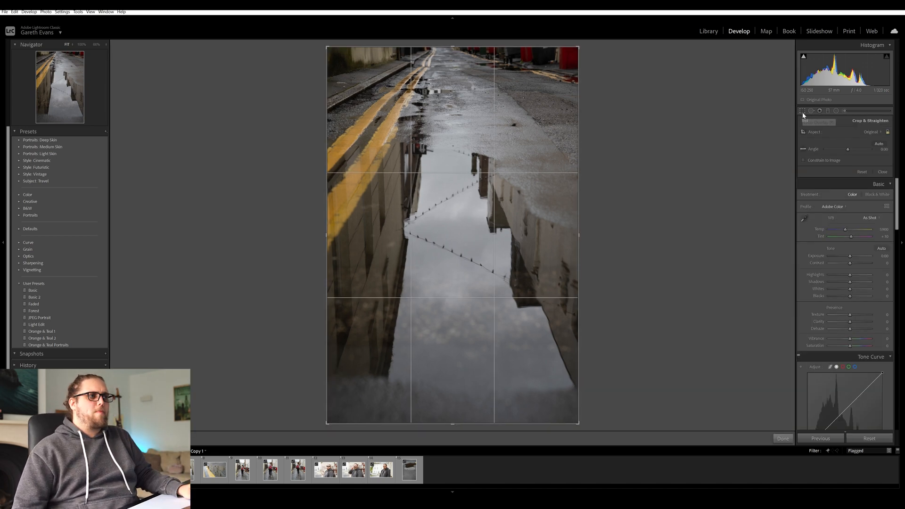
Crop the puddle photo to the 4 x 5 / 8 x 10 aspect ratio
{"action": "left_click", "coordinate": [876, 132]}
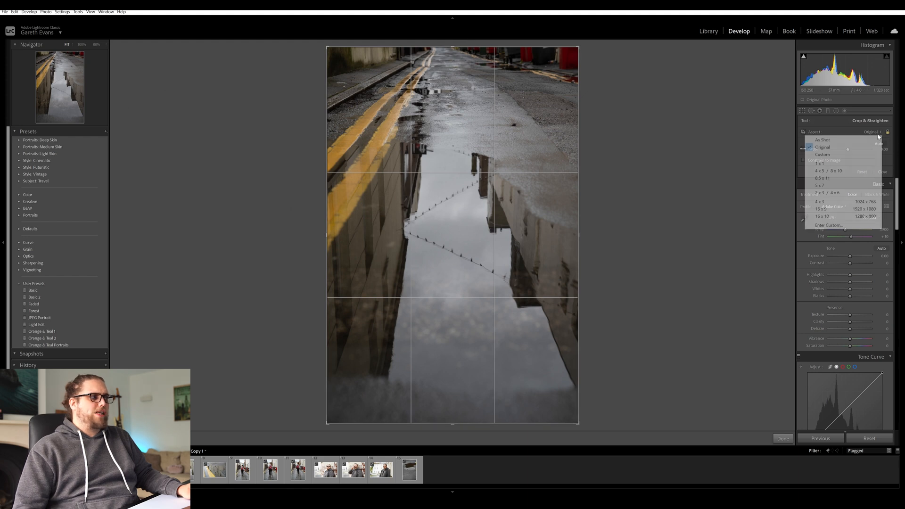
{"action": "mouse_move", "coordinate": [825, 171]}
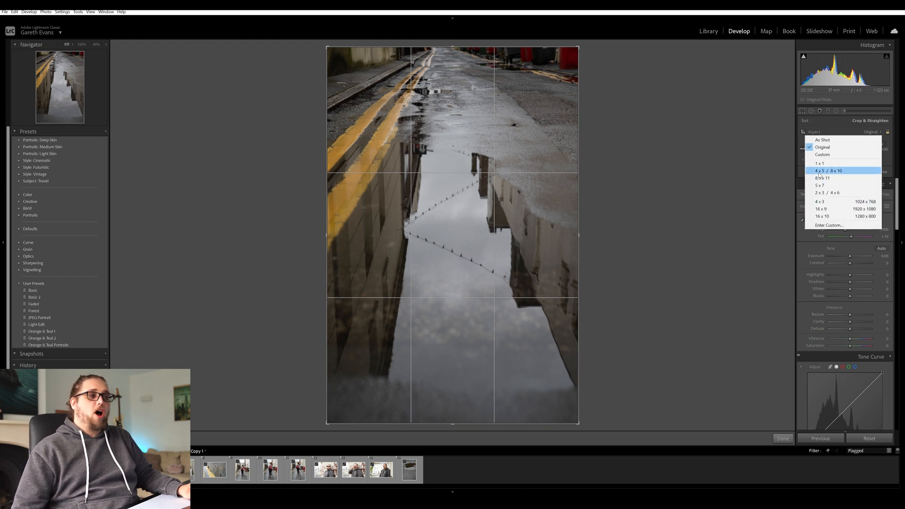
{"action": "left_click", "coordinate": [827, 170]}
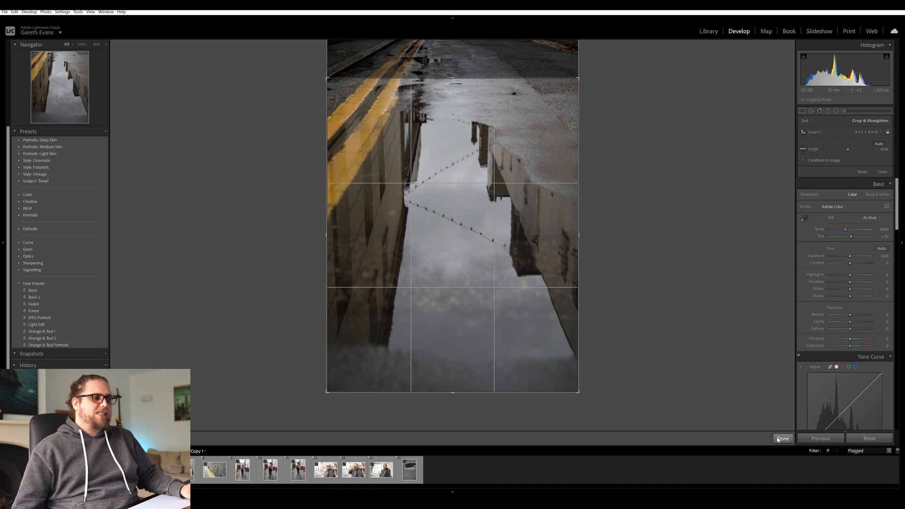
Commit the crop and raise the puddle photo's tone and clarity sliders
{"action": "left_click", "coordinate": [781, 439]}
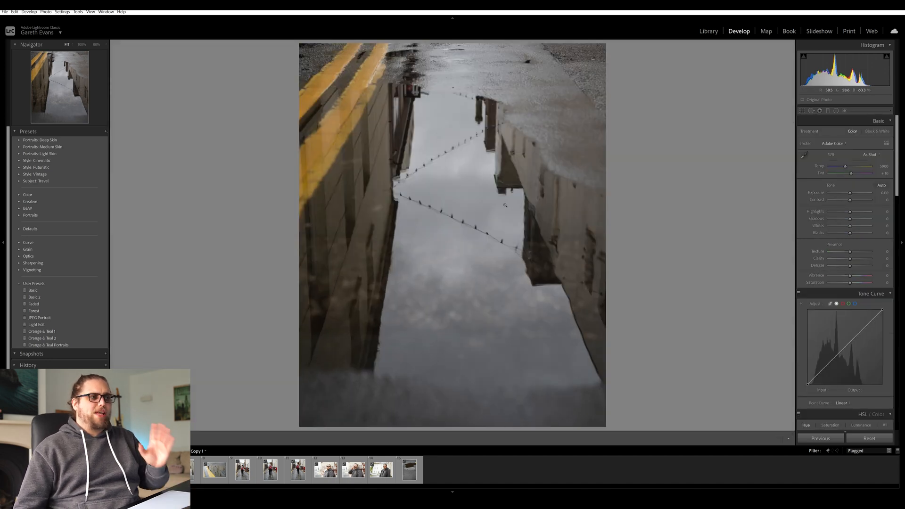
{"action": "left_click_drag", "start_coordinate": [849, 200], "coordinate": [864, 200]}
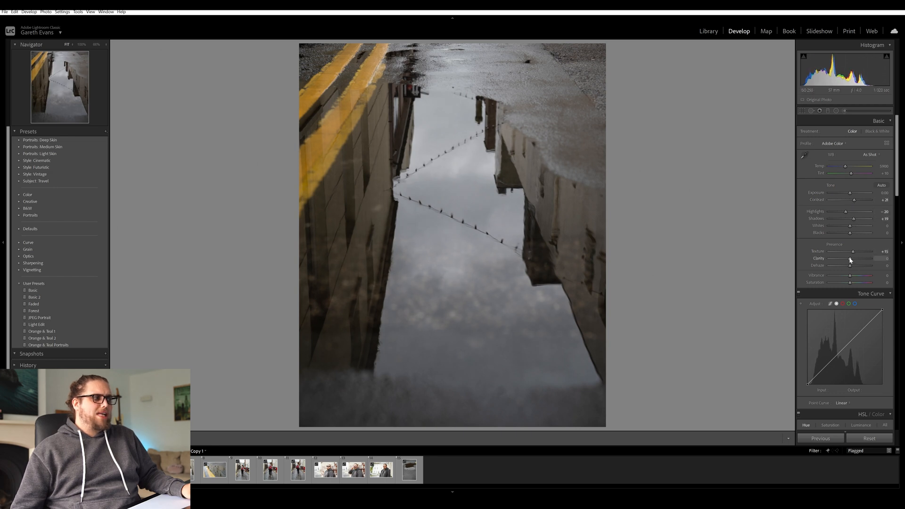
{"action": "left_click_drag", "start_coordinate": [850, 257], "coordinate": [856, 258]}
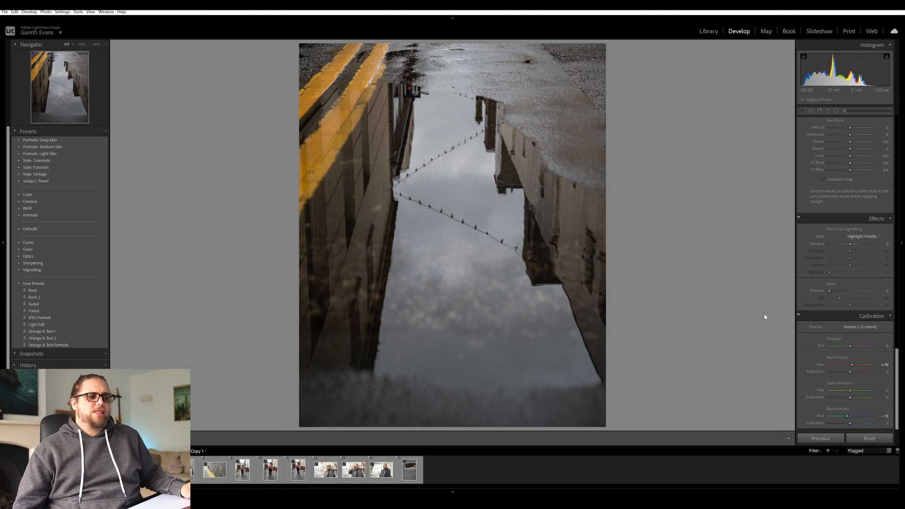
Send the edited puddle photo to Photoshop with Edit In
{"action": "right_click", "coordinate": [214, 469]}
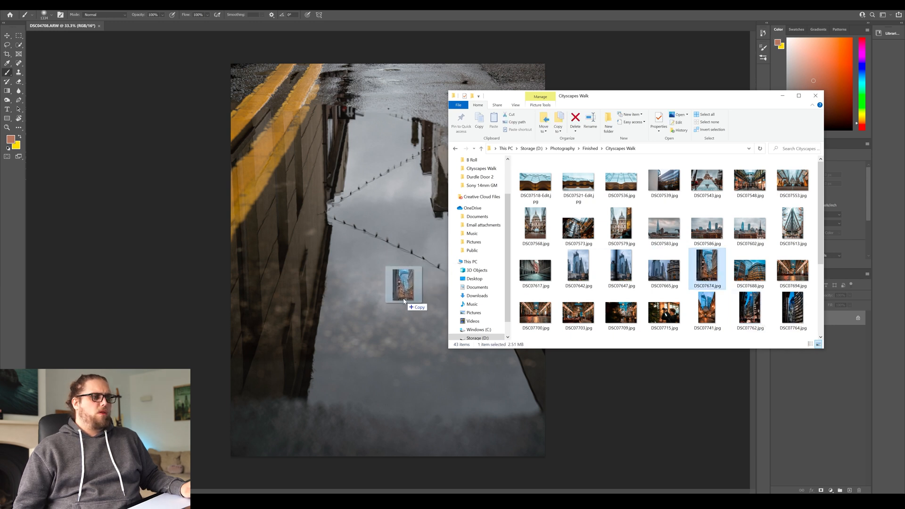
Place the DSC07674 city street photo into the puddle document
{"action": "left_click_drag", "start_coordinate": [707, 268], "coordinate": [404, 289]}
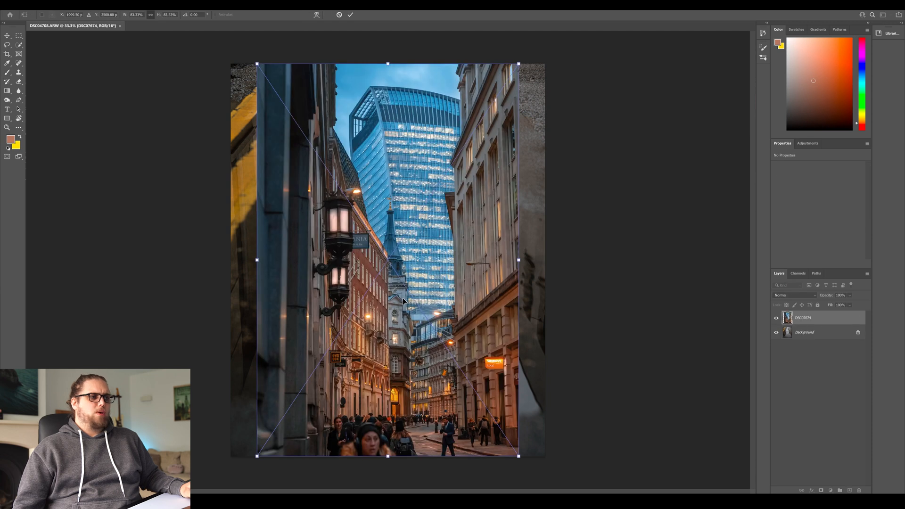
{"action": "mouse_move", "coordinate": [445, 265]}
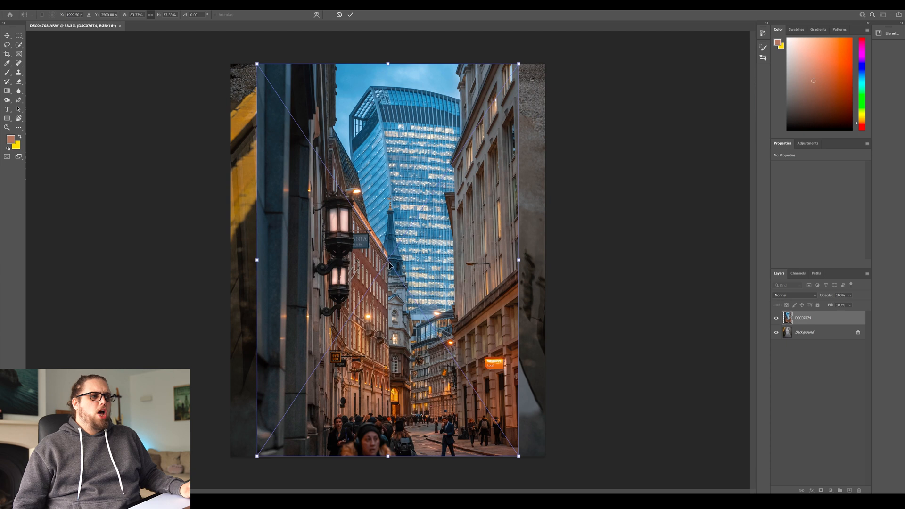
{"action": "left_click_drag", "start_coordinate": [518, 259], "coordinate": [541, 263]}
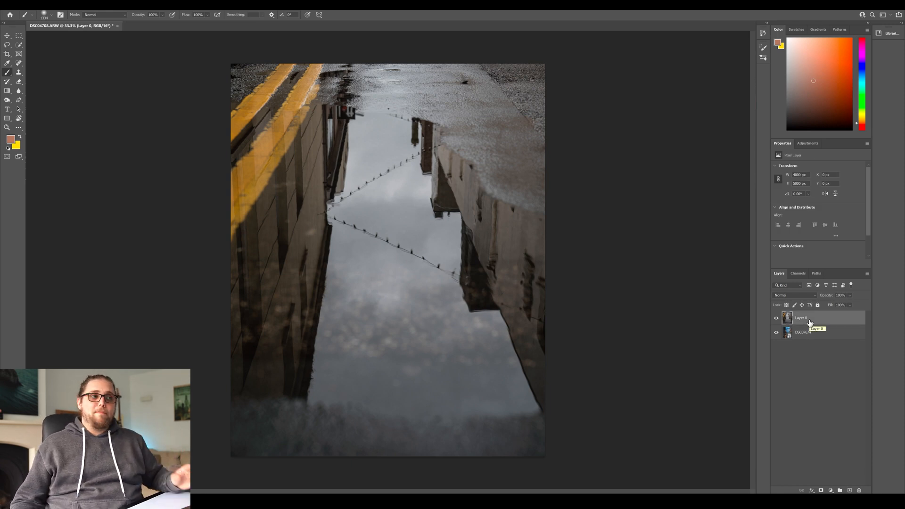
{"action": "mouse_move", "coordinate": [280, 213]}
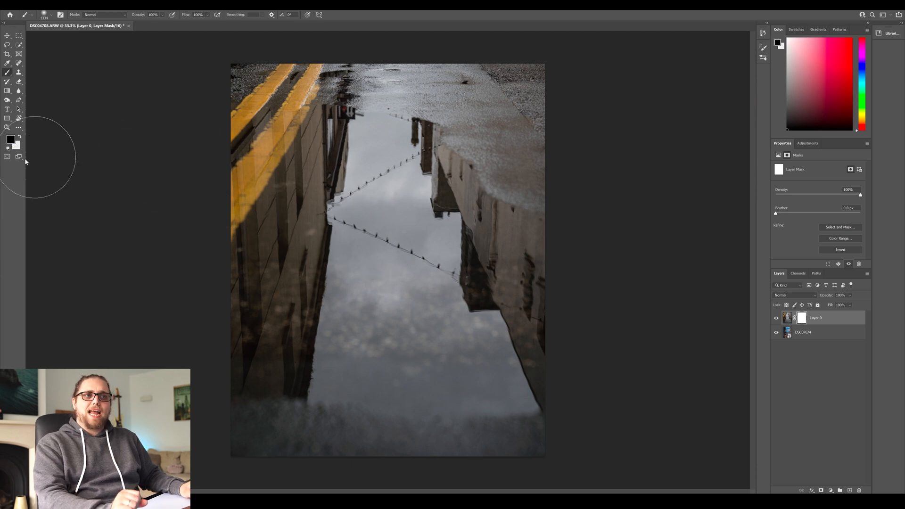
{"action": "mouse_move", "coordinate": [326, 176]}
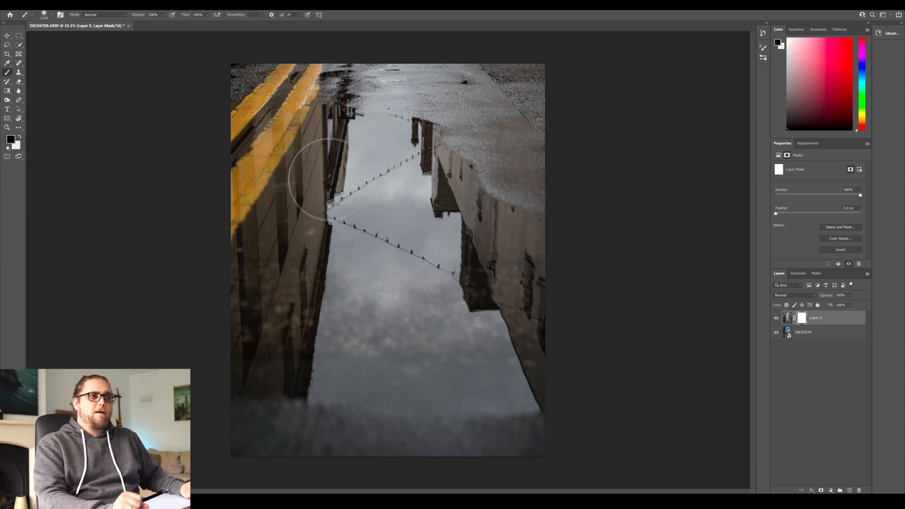
{"action": "mouse_move", "coordinate": [388, 178]}
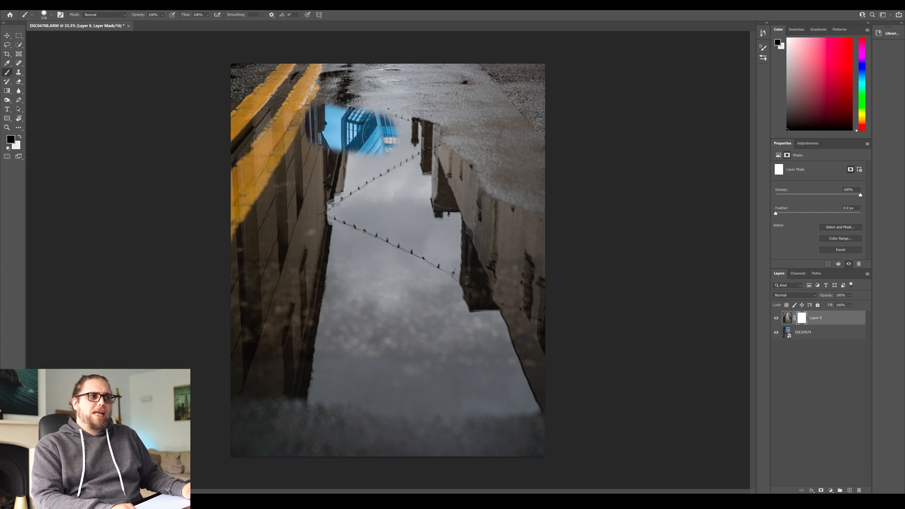
Paint black on the puddle mask to reveal the glass tower across the puddle top
{"action": "left_click_drag", "start_coordinate": [375, 138], "coordinate": [444, 167]}
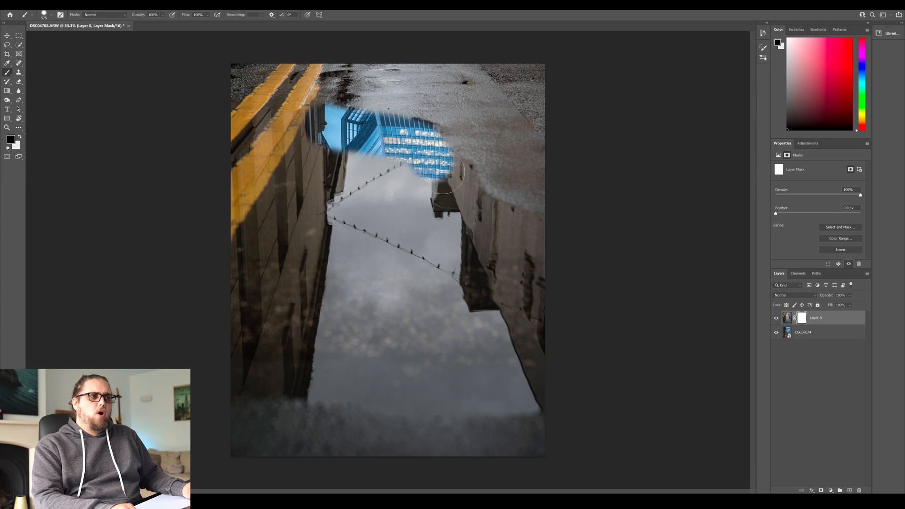
{"action": "left_click_drag", "start_coordinate": [453, 167], "coordinate": [314, 175]}
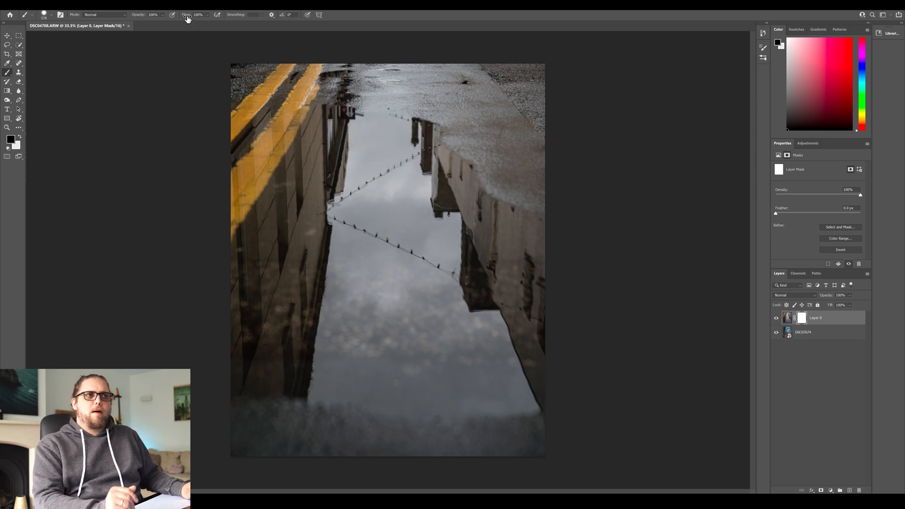
Lower brush flow to 62% and reveal the city and glass tower along the puddle top
{"action": "left_click", "coordinate": [196, 15]}
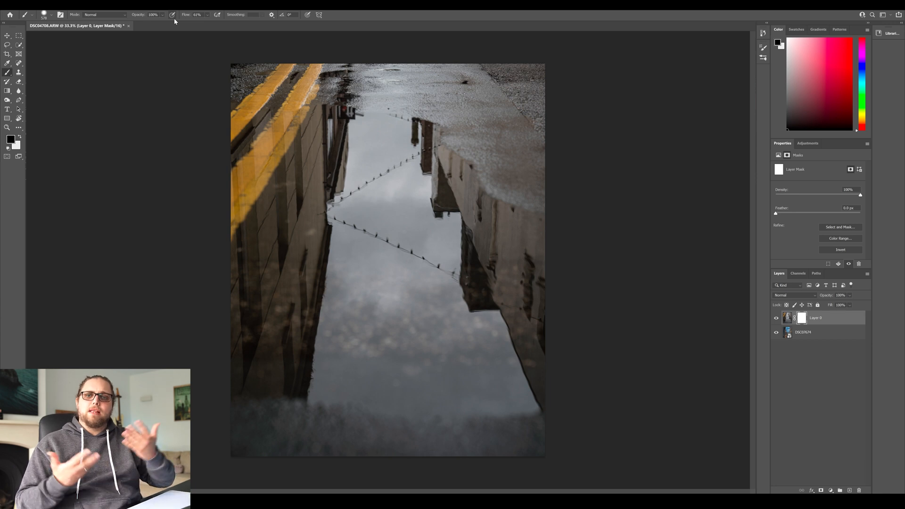
{"action": "left_click", "coordinate": [323, 124]}
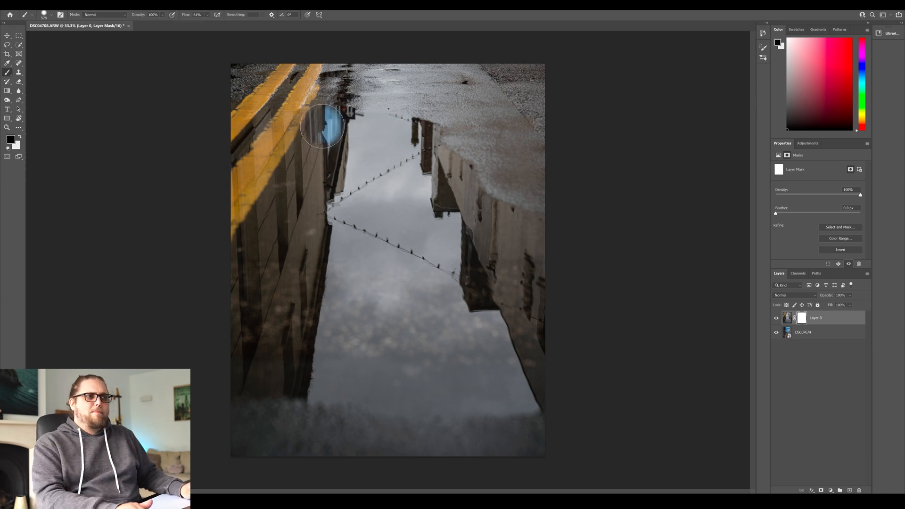
{"action": "left_click_drag", "start_coordinate": [322, 123], "coordinate": [421, 144]}
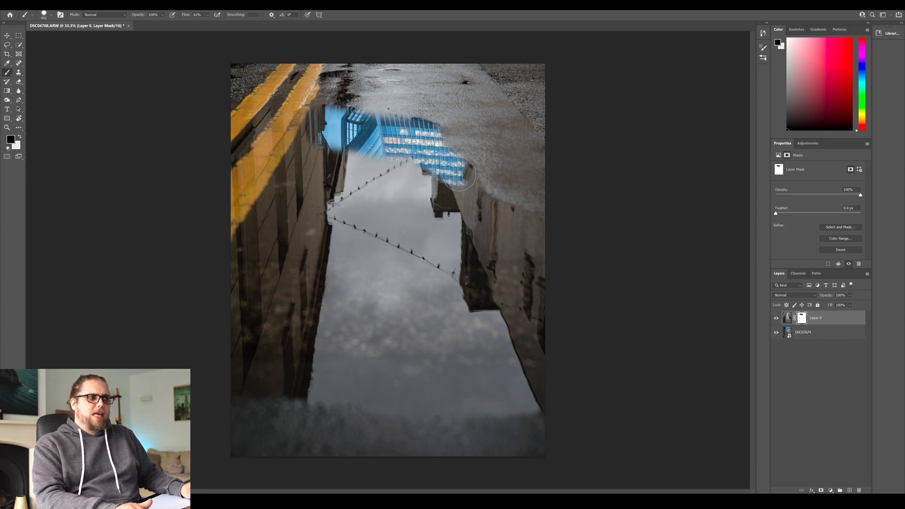
{"action": "left_click_drag", "start_coordinate": [462, 176], "coordinate": [543, 234]}
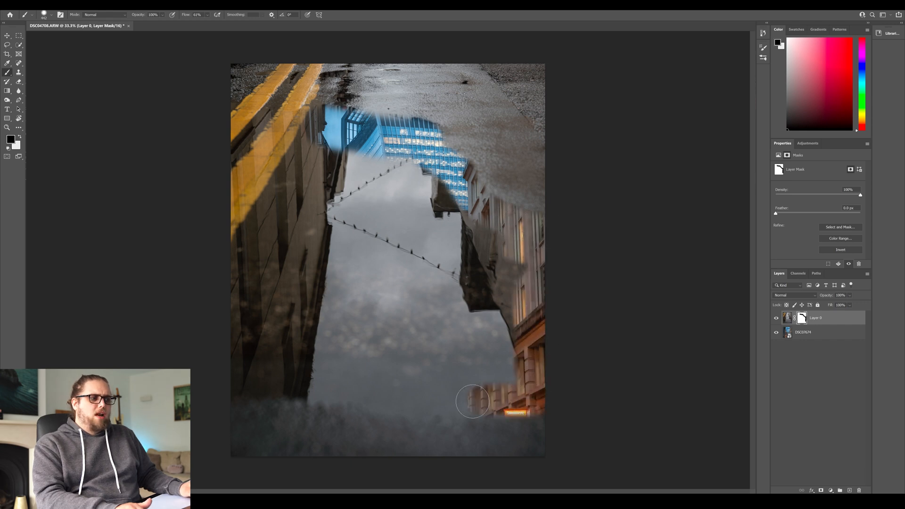
Reveal the buildings, street and lamp along the puddle's right, bottom and left edges
{"action": "left_click_drag", "start_coordinate": [473, 401], "coordinate": [335, 386]}
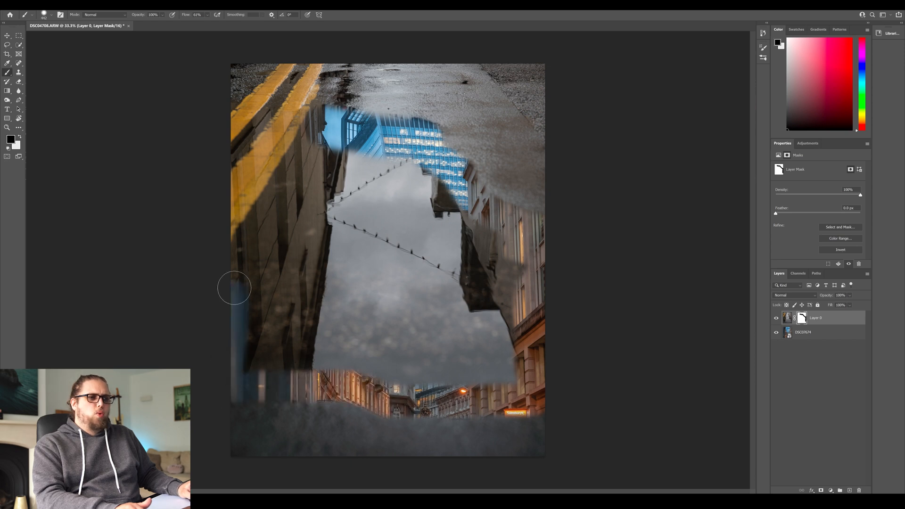
{"action": "left_click_drag", "start_coordinate": [234, 288], "coordinate": [253, 233]}
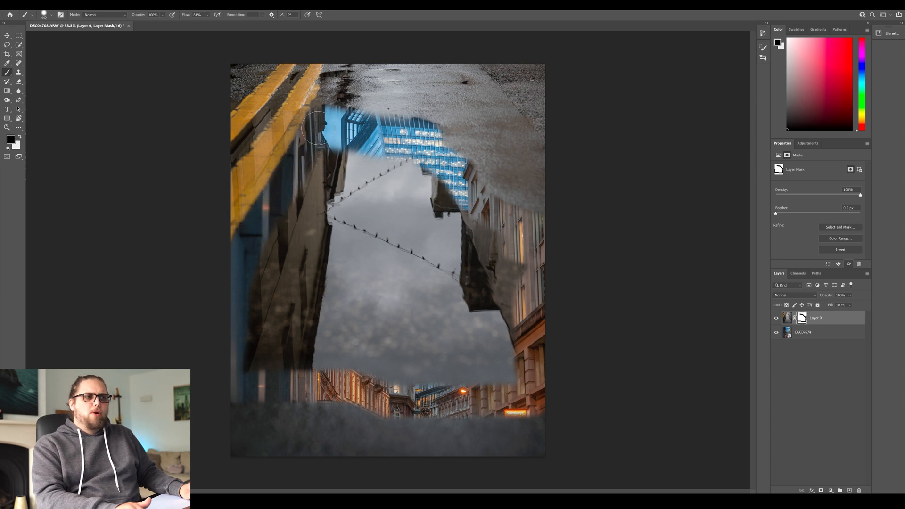
{"action": "left_click_drag", "start_coordinate": [316, 124], "coordinate": [269, 354]}
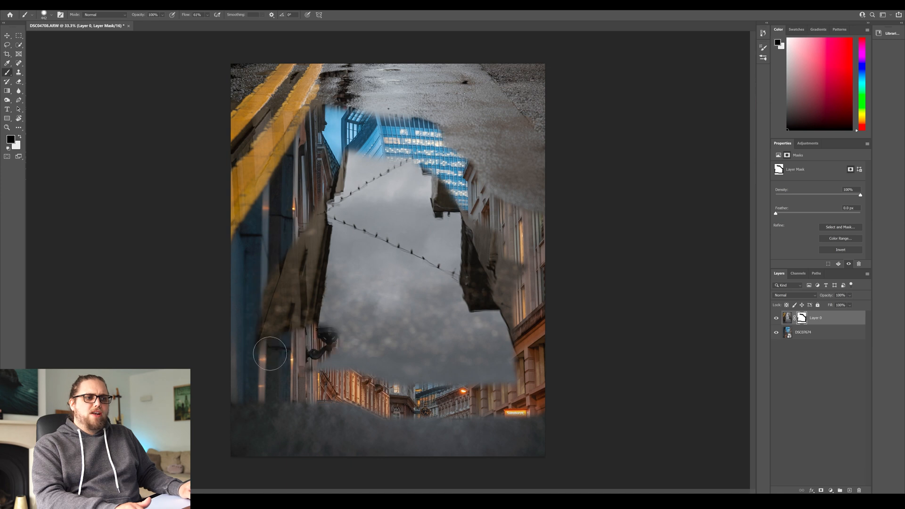
{"action": "left_click_drag", "start_coordinate": [270, 353], "coordinate": [369, 225]}
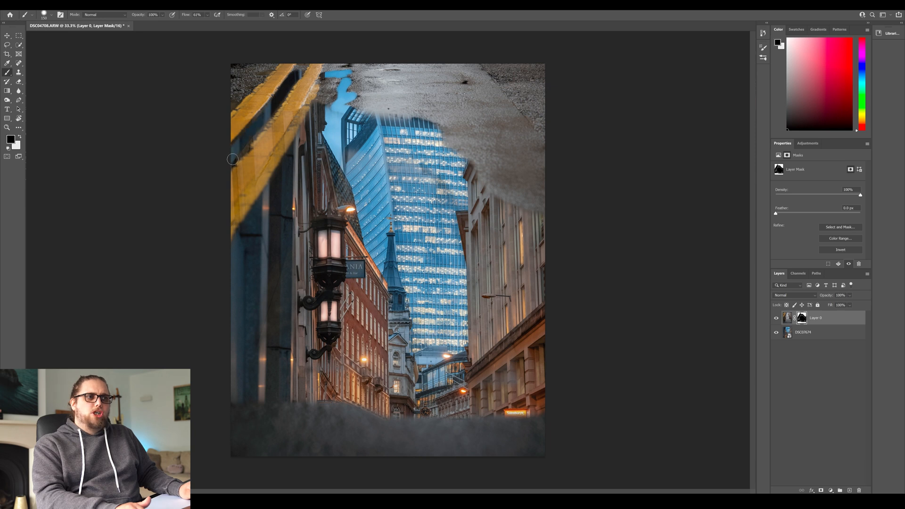
{"action": "left_click_drag", "start_coordinate": [232, 159], "coordinate": [277, 100]}
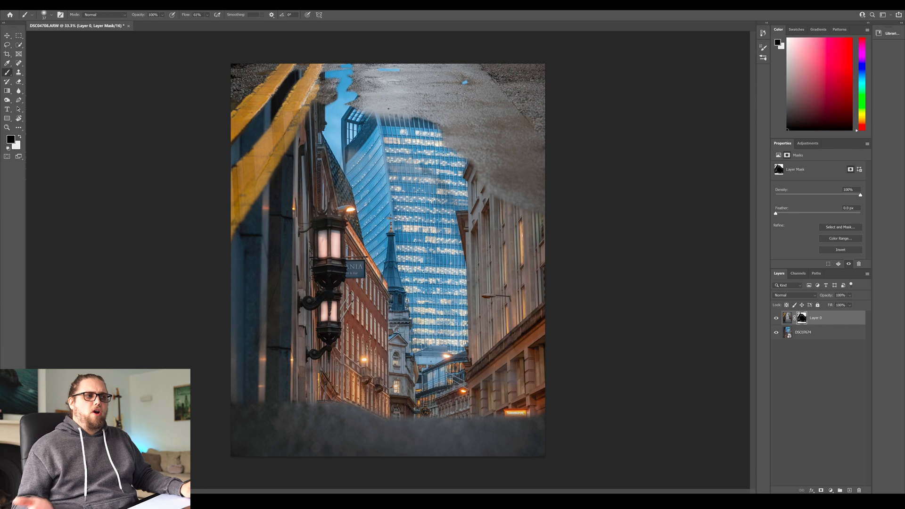
{"action": "mouse_move", "coordinate": [900, 415]}
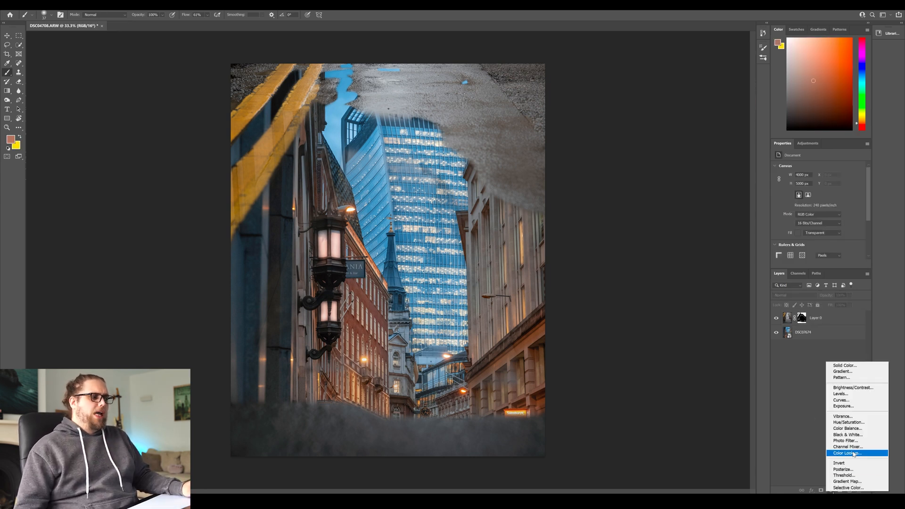
{"action": "mouse_move", "coordinate": [843, 469]}
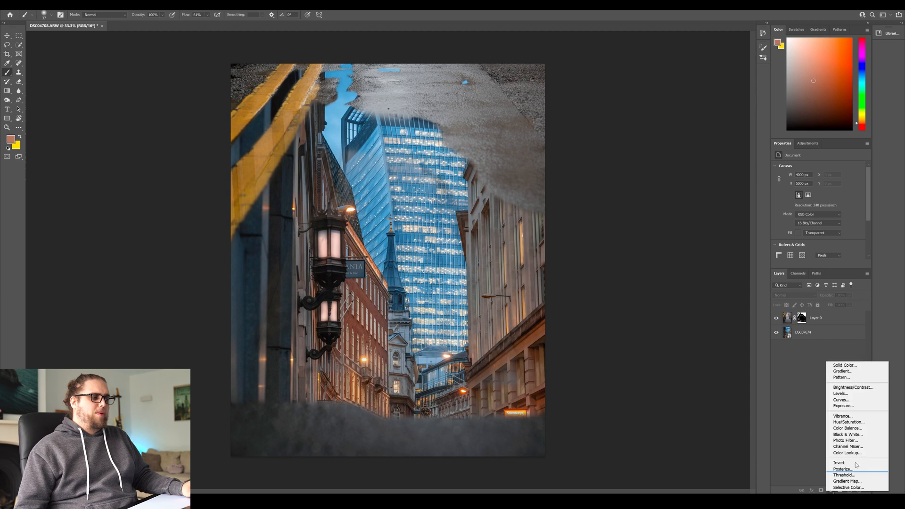
Add a Curves layer below Layer 0 and darken the street photo's midtones
{"action": "left_click", "coordinate": [840, 399]}
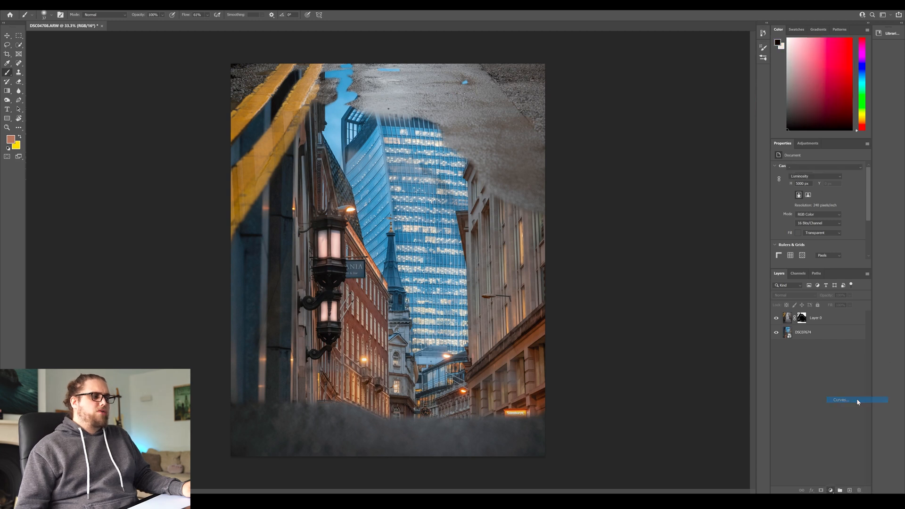
{"action": "left_click", "coordinate": [842, 399]}
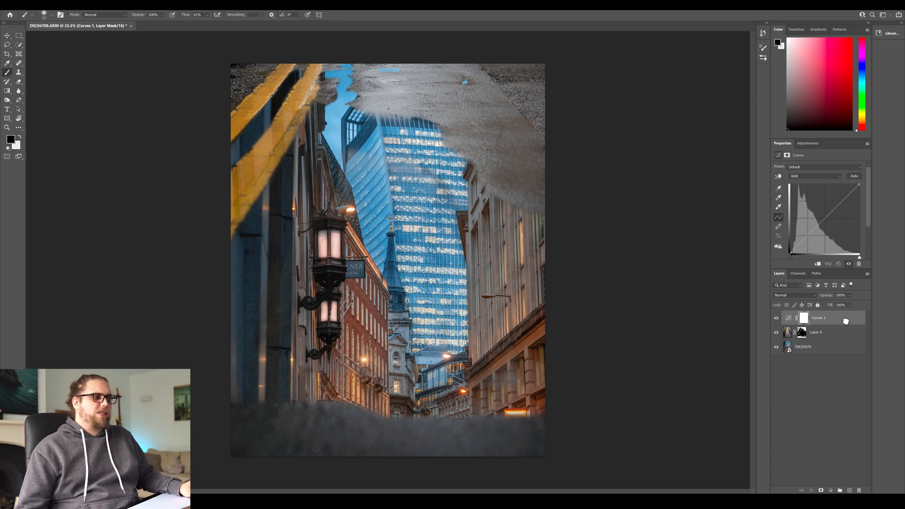
{"action": "left_click_drag", "start_coordinate": [819, 318], "coordinate": [819, 334]}
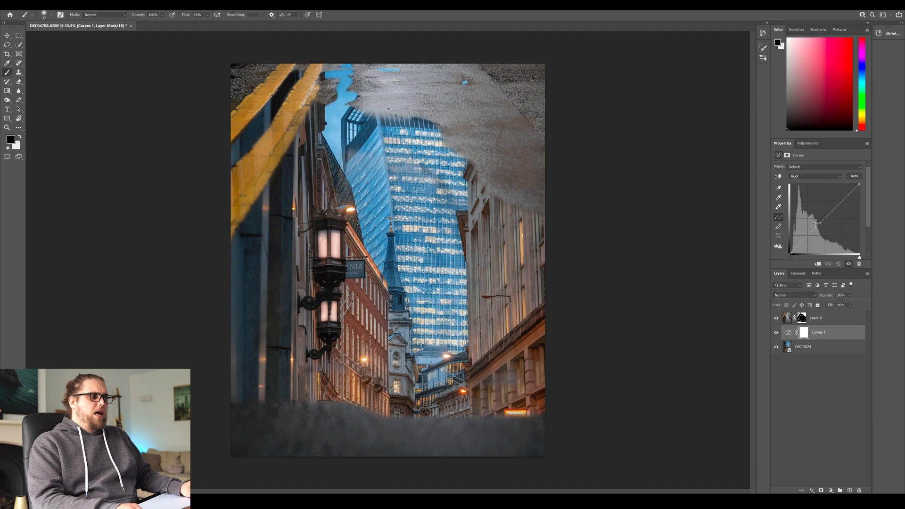
{"action": "left_click_drag", "start_coordinate": [814, 224], "coordinate": [828, 219]}
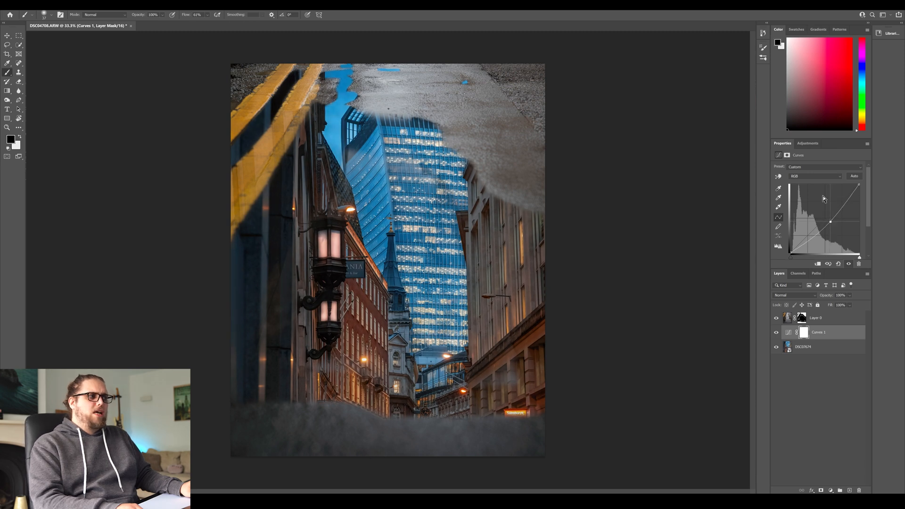
Pull blue out of the midtones and nudge the green midtones on the Curves layer
{"action": "left_click", "coordinate": [815, 176]}
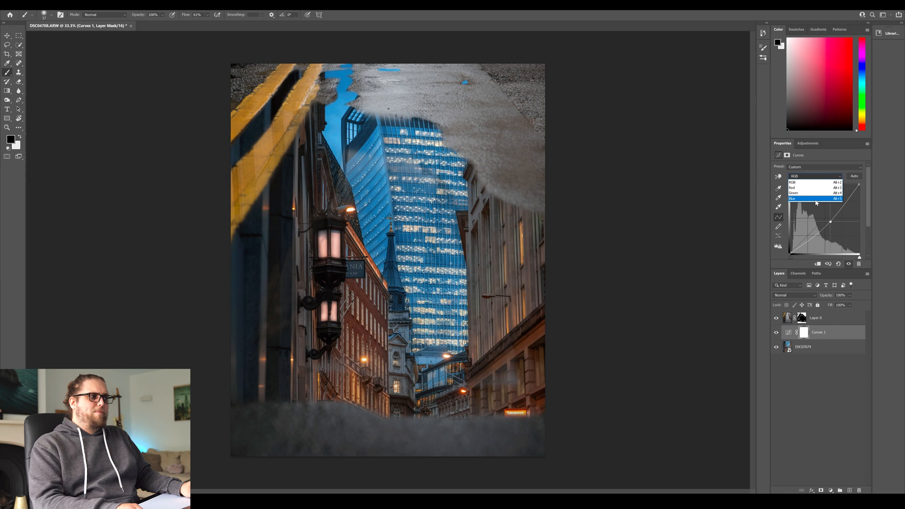
{"action": "left_click", "coordinate": [799, 198]}
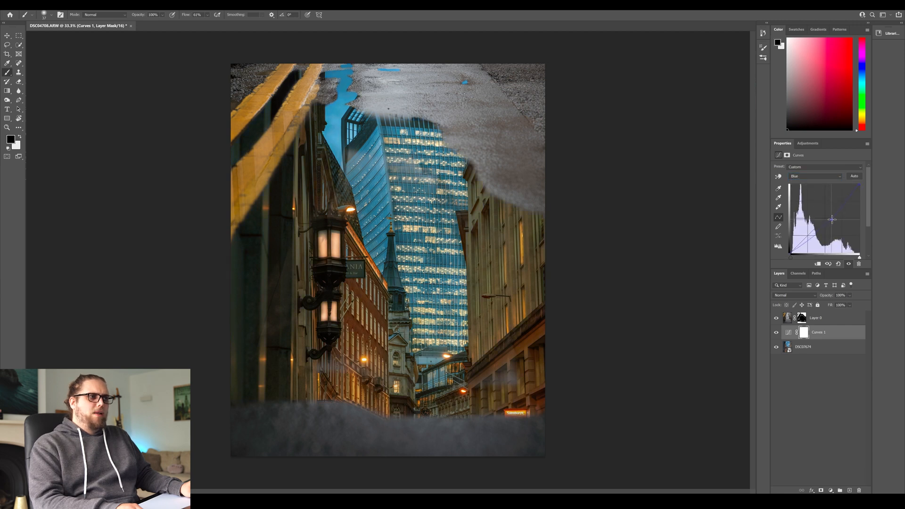
{"action": "left_click_drag", "start_coordinate": [831, 219], "coordinate": [832, 216]}
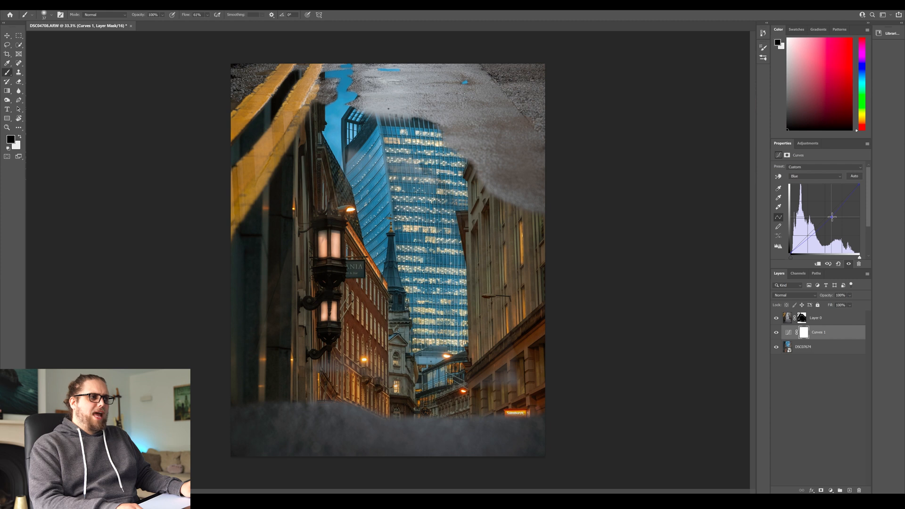
{"action": "left_click", "coordinate": [815, 176]}
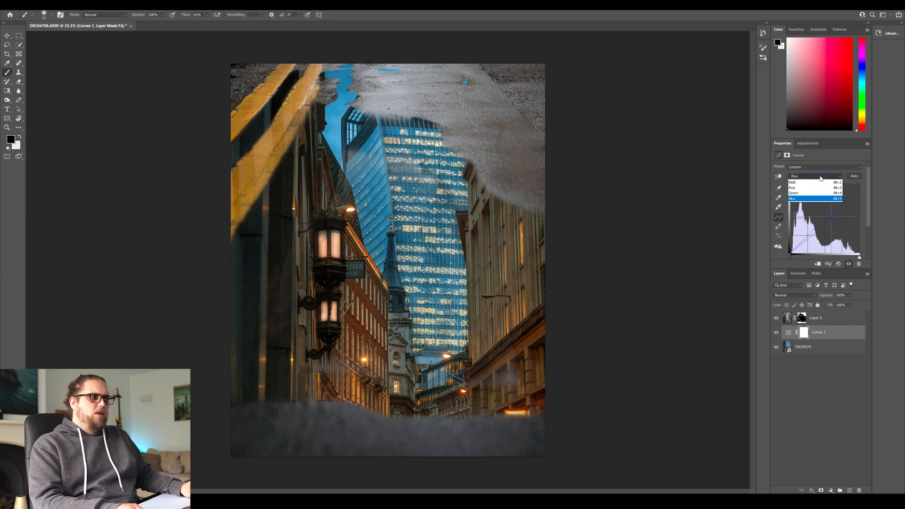
{"action": "left_click", "coordinate": [802, 187]}
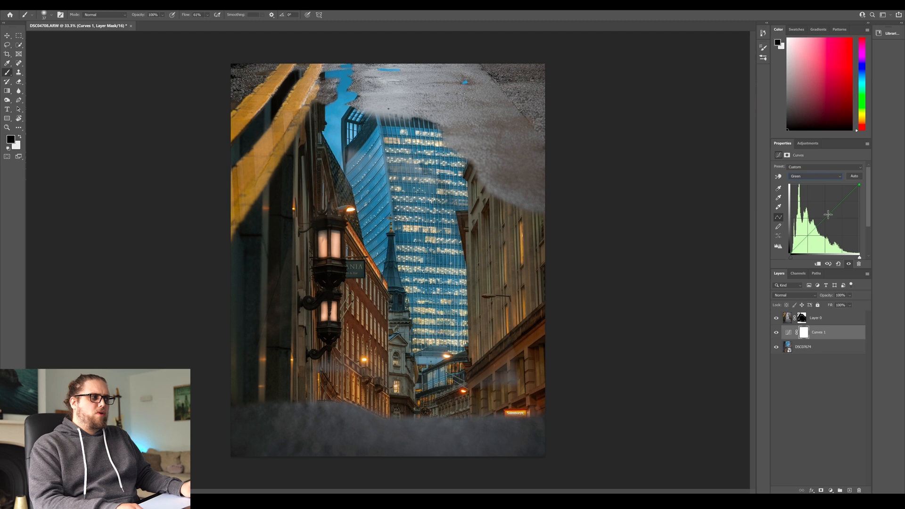
{"action": "left_click_drag", "start_coordinate": [828, 215], "coordinate": [830, 216]}
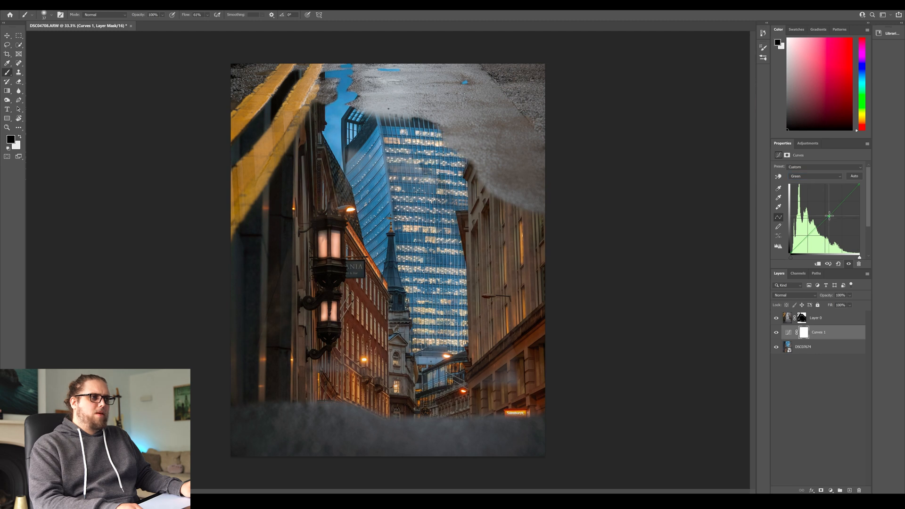
{"action": "left_click", "coordinate": [815, 176]}
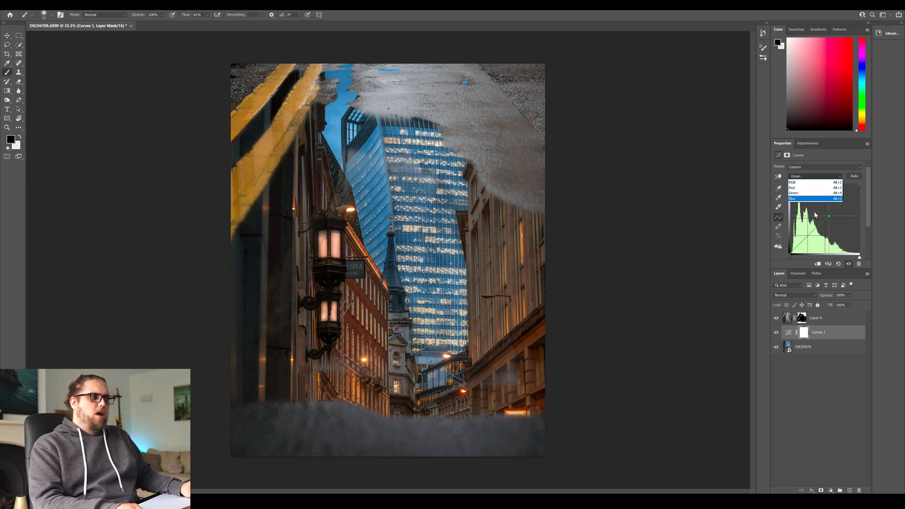
{"action": "left_click", "coordinate": [837, 490]}
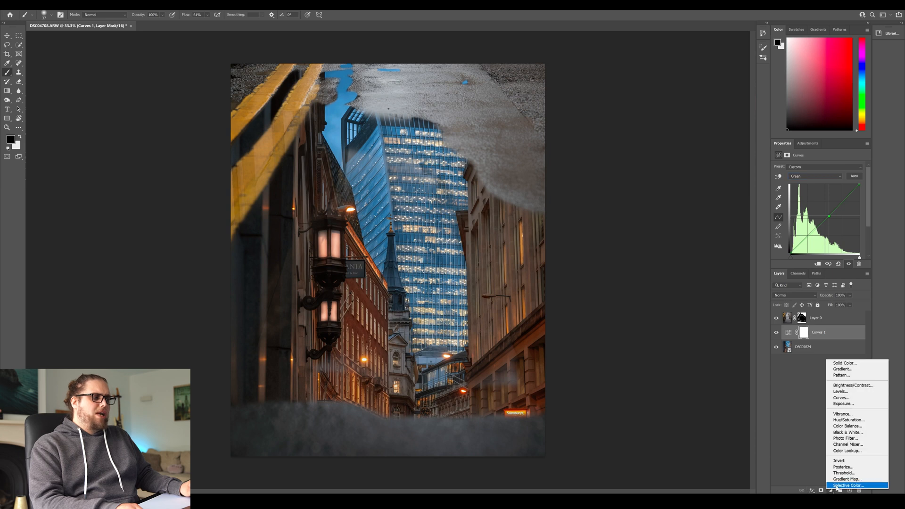
{"action": "mouse_move", "coordinate": [857, 450]}
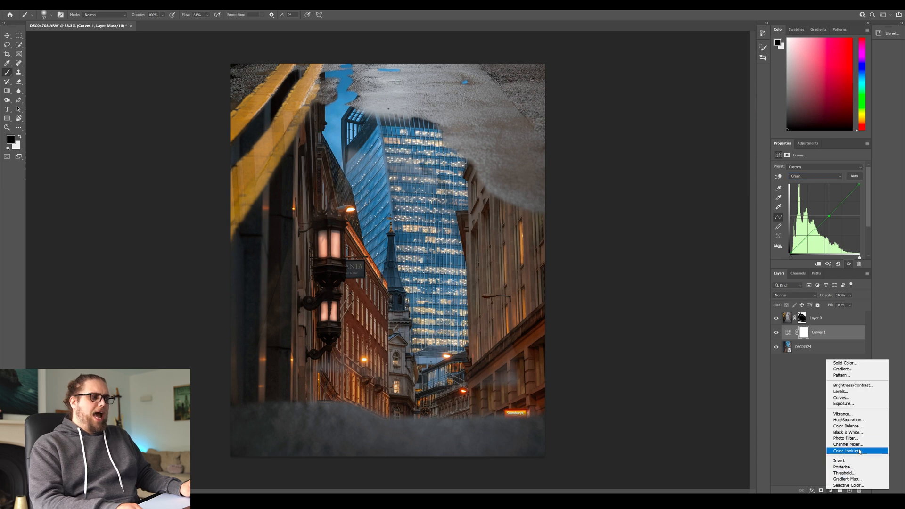
Add a Color Balance layer shifting midtones toward yellow and slightly green, then select Layer 0
{"action": "left_click", "coordinate": [847, 425]}
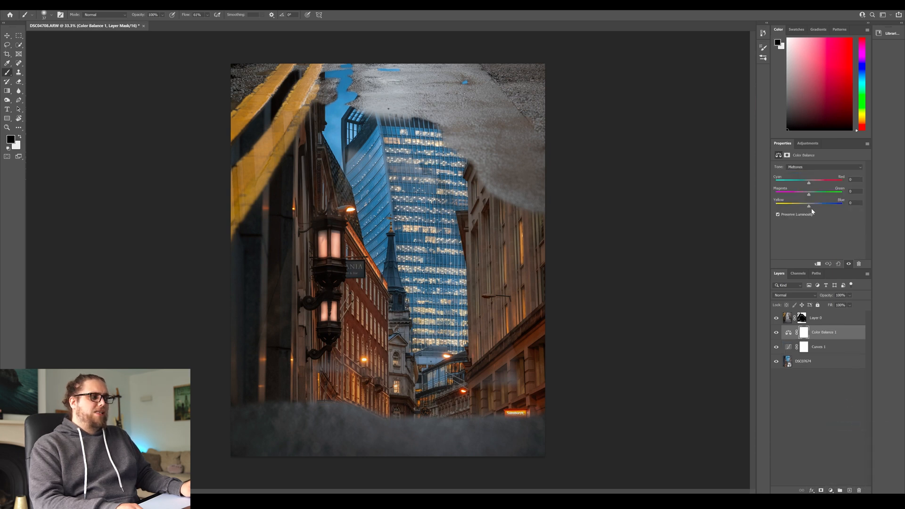
{"action": "left_click_drag", "start_coordinate": [809, 206], "coordinate": [801, 206]}
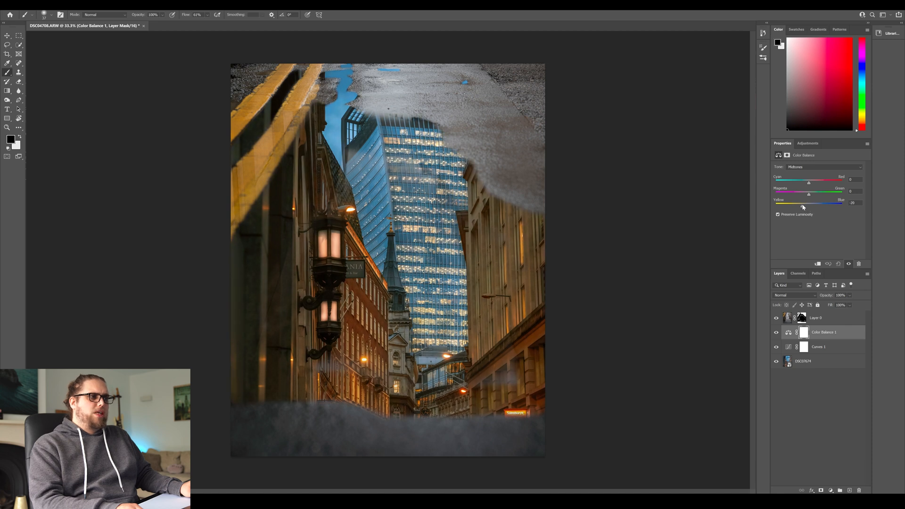
{"action": "left_click_drag", "start_coordinate": [792, 195], "coordinate": [809, 195]}
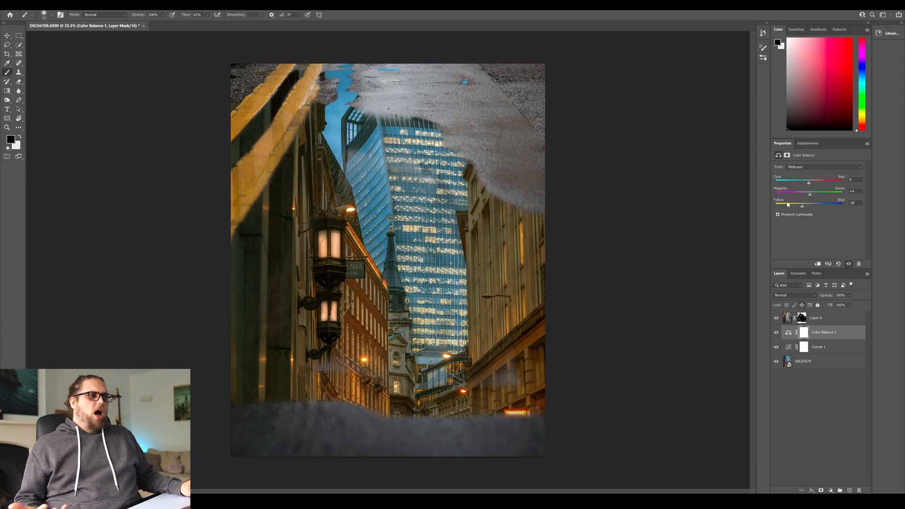
{"action": "left_click_drag", "start_coordinate": [801, 206], "coordinate": [805, 206]}
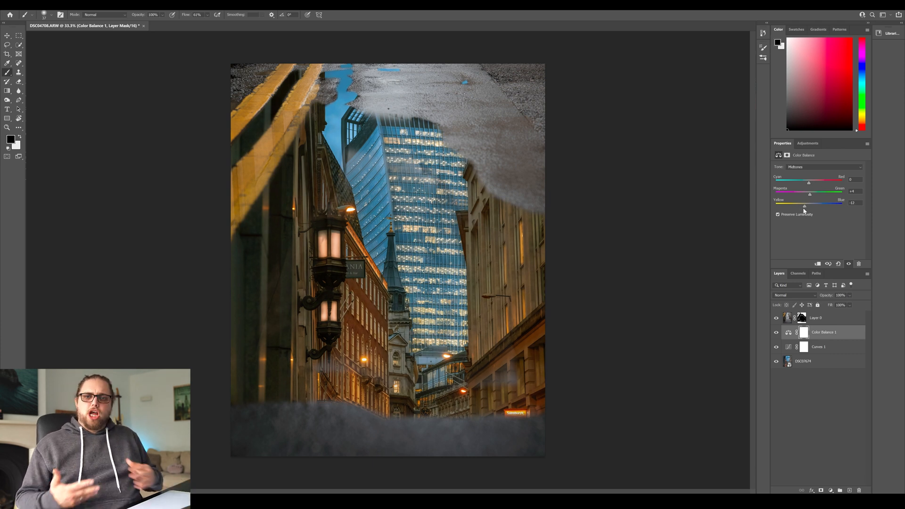
{"action": "left_click", "coordinate": [815, 317]}
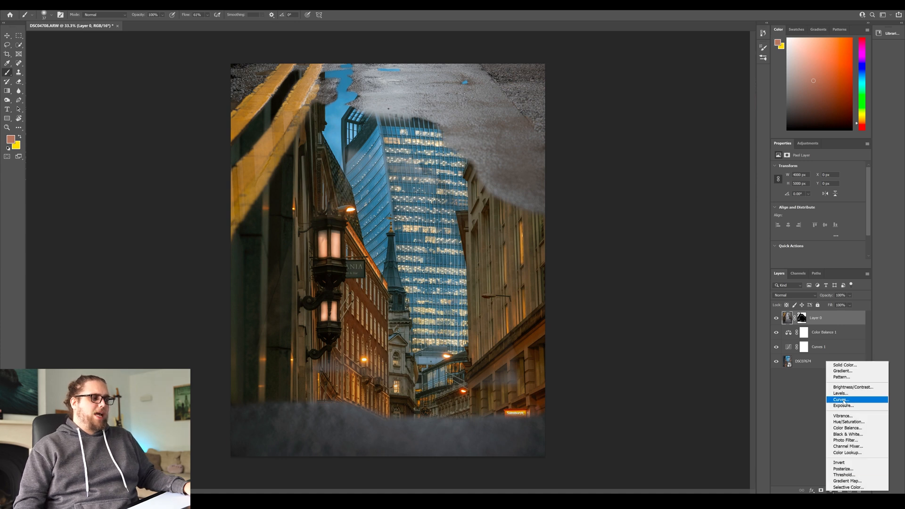
Add a Curves layer above Layer 0 and pull down its shadow point
{"action": "left_click", "coordinate": [840, 399]}
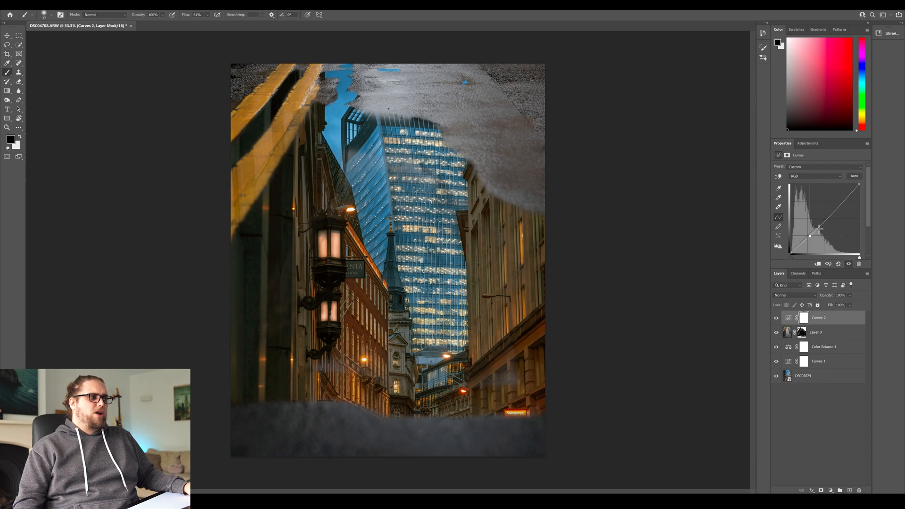
{"action": "left_click_drag", "start_coordinate": [819, 228], "coordinate": [841, 198]}
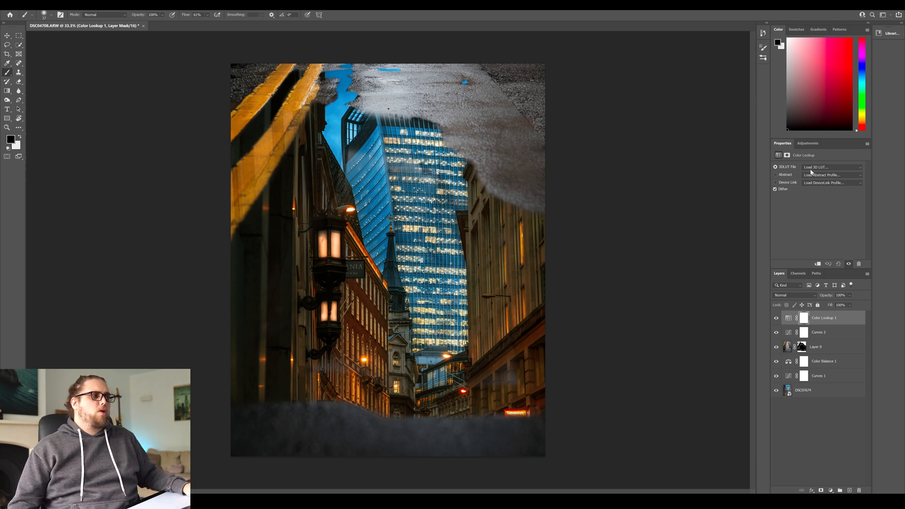
Apply the TealOrangePlusContrast.3DL look at lowered opacity and toggle it to compare
{"action": "left_click", "coordinate": [833, 166]}
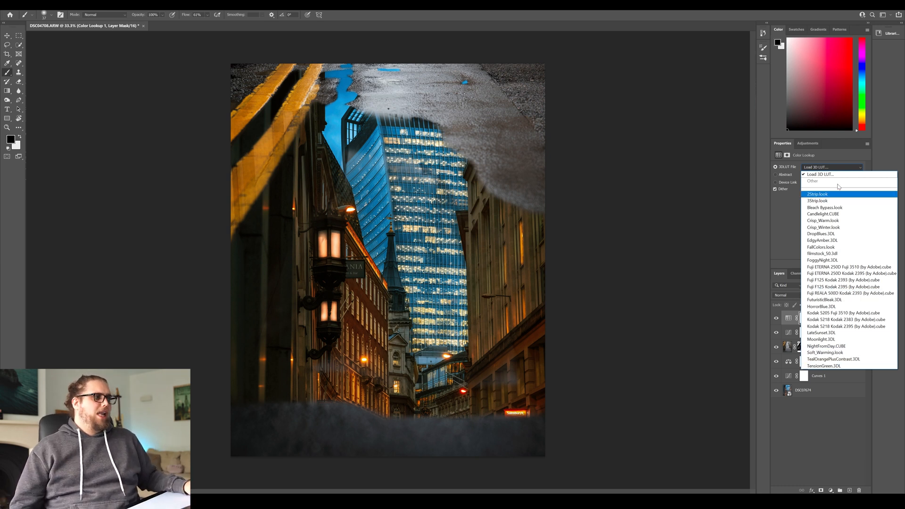
{"action": "left_click", "coordinate": [830, 167]}
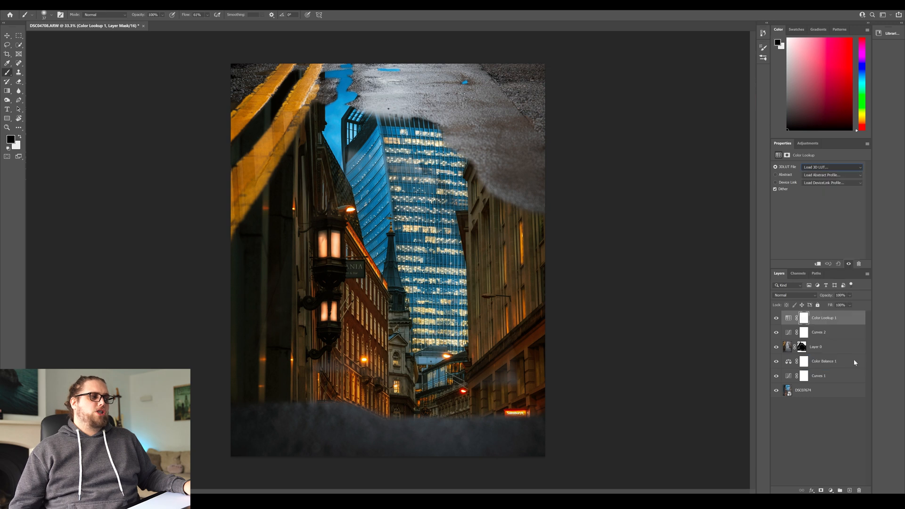
{"action": "left_click", "coordinate": [833, 167]}
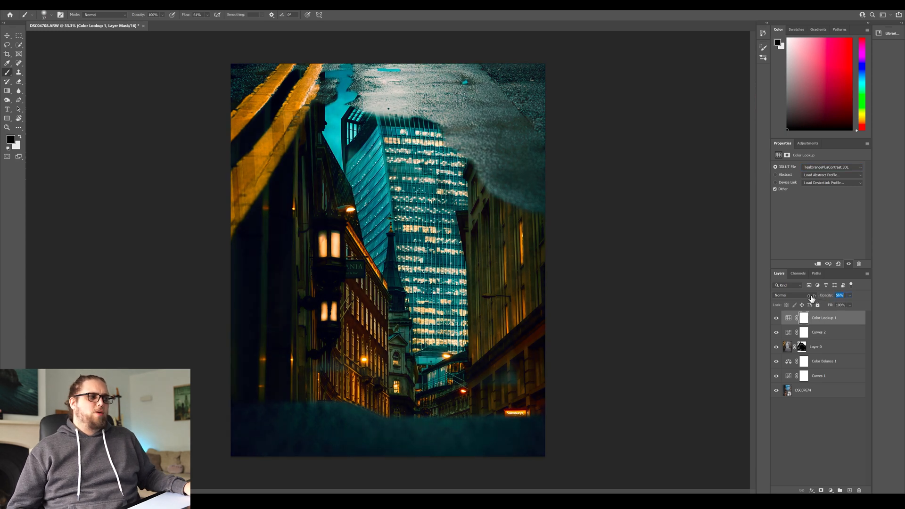
{"action": "left_click_drag", "start_coordinate": [840, 295], "coordinate": [837, 295]}
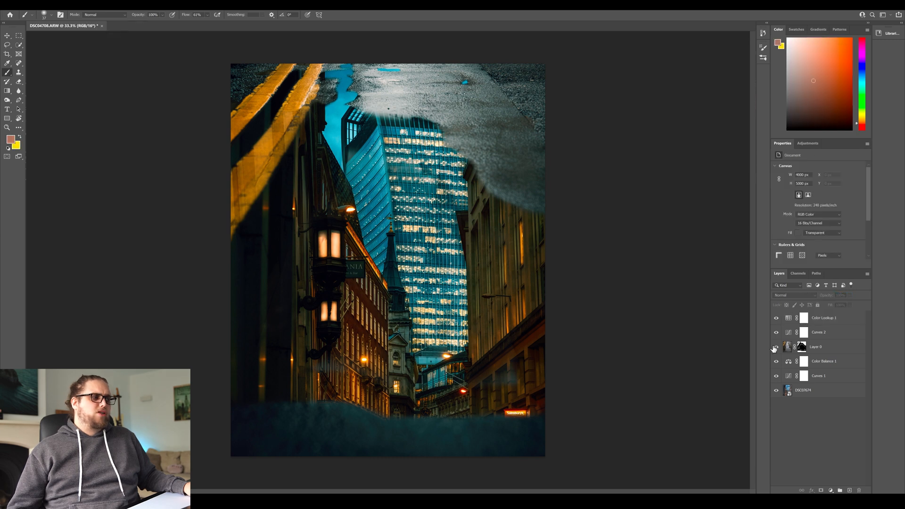
{"action": "left_click", "coordinate": [775, 318]}
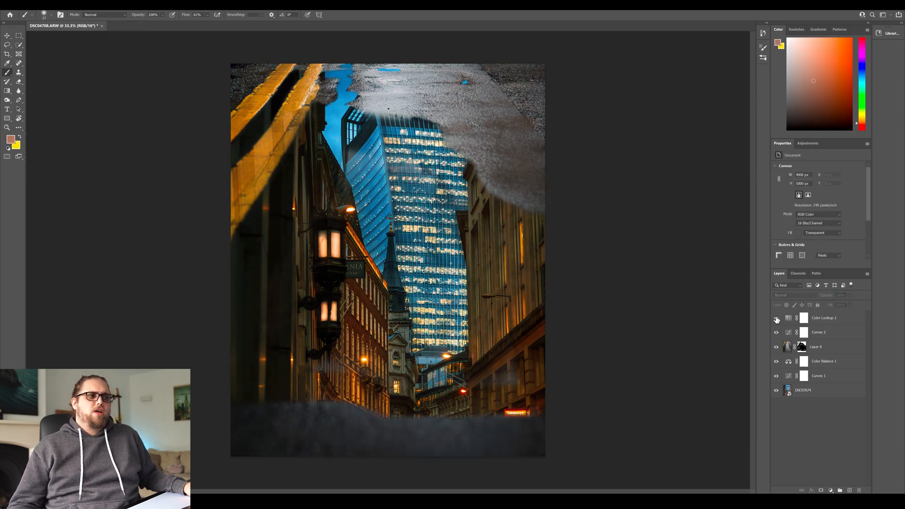
{"action": "left_click", "coordinate": [776, 318]}
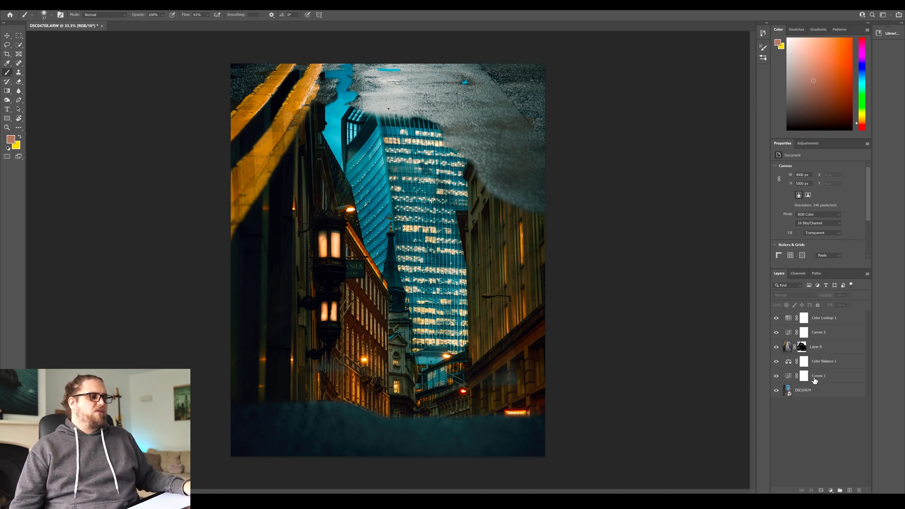
Select the DSC07674 base street photo layer and bring up the Filter > Blur list
{"action": "left_click", "coordinate": [803, 390]}
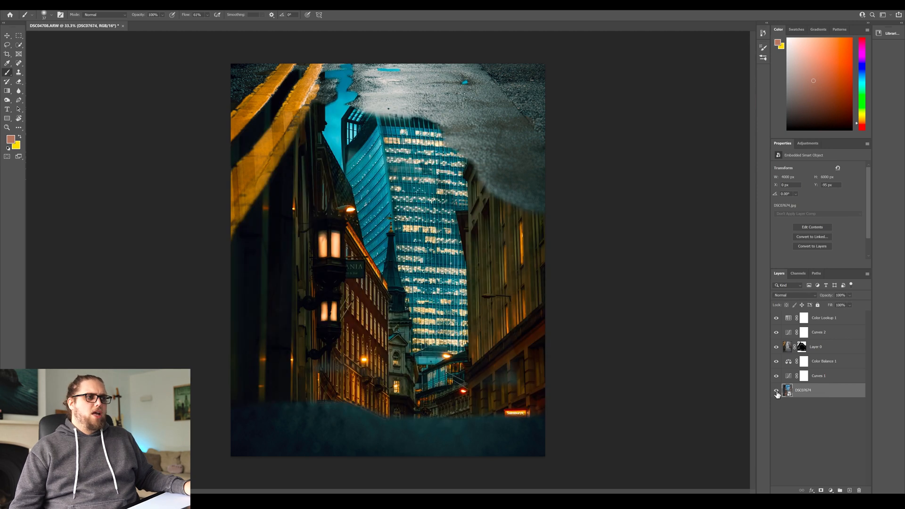
{"action": "right_click", "coordinate": [802, 390]}
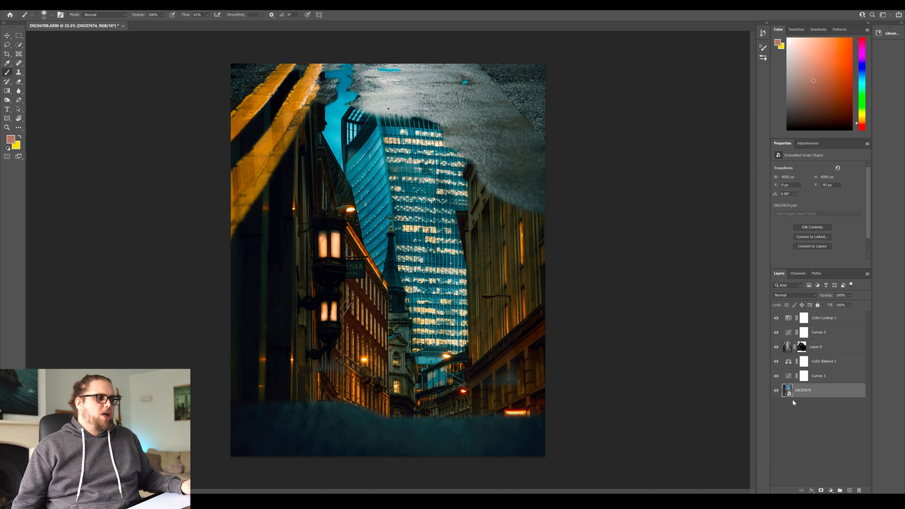
{"action": "left_click", "coordinate": [77, 15]}
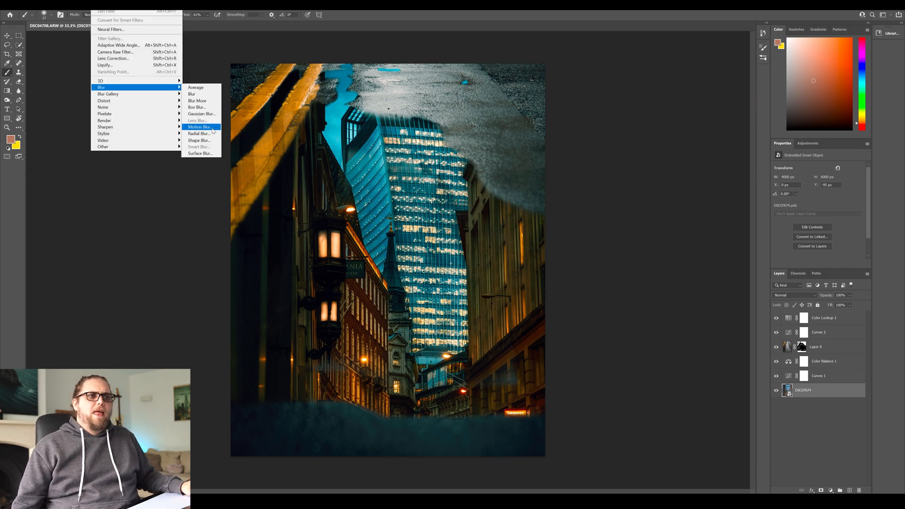
Apply Motion Blur at a 90° angle and 30 px distance, then toggle it to compare
{"action": "left_click", "coordinate": [199, 127]}
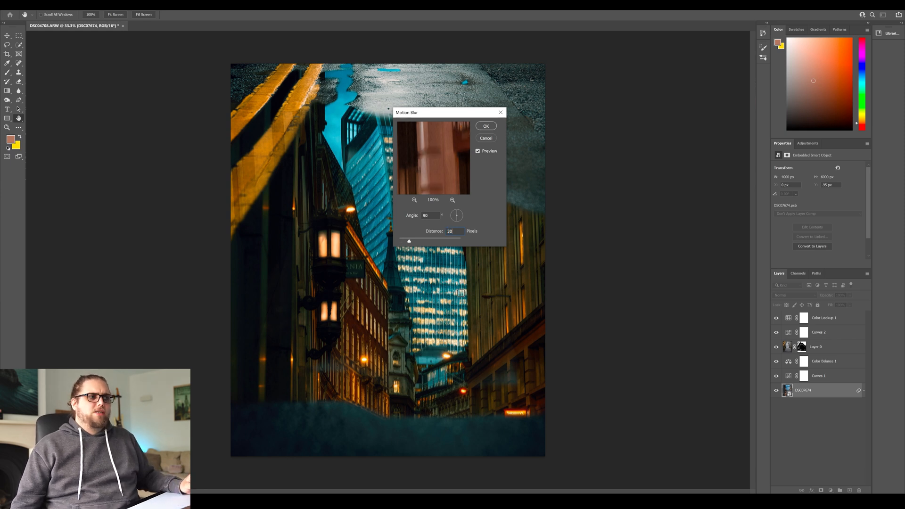
{"action": "mouse_move", "coordinate": [486, 126]}
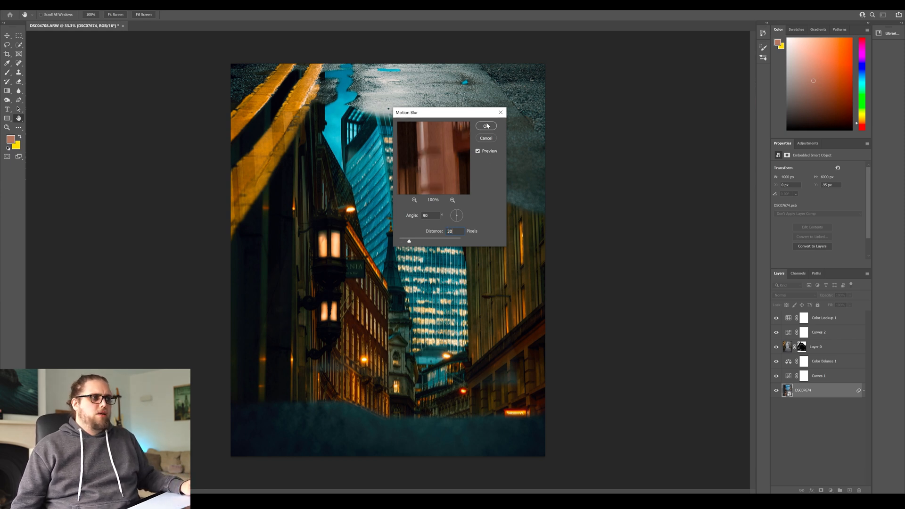
{"action": "left_click", "coordinate": [485, 125]}
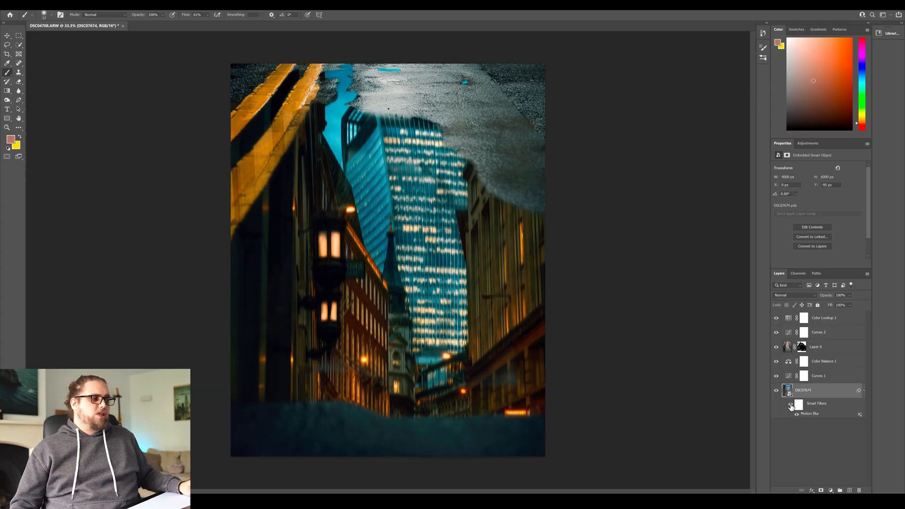
{"action": "left_click", "coordinate": [791, 406]}
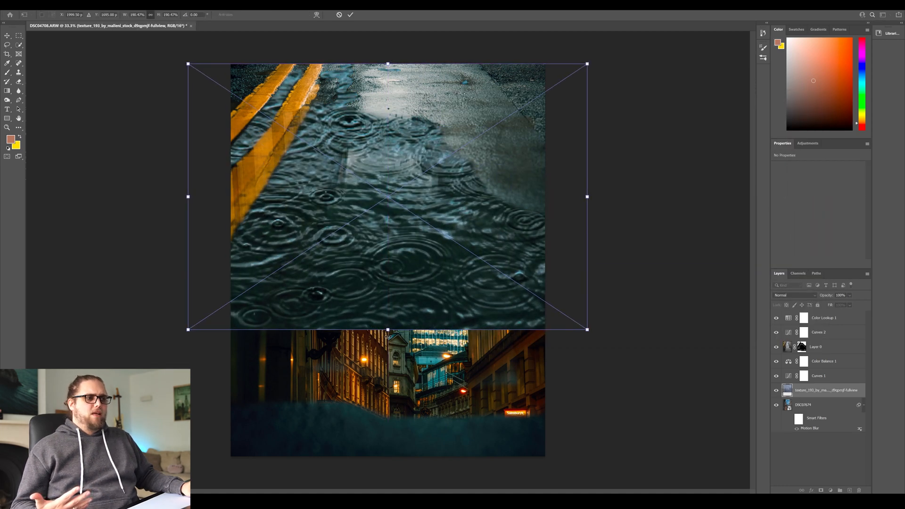
Stretch the placed ripple texture down over the puddle and commit the transform
{"action": "left_click_drag", "start_coordinate": [386, 329], "coordinate": [385, 453]}
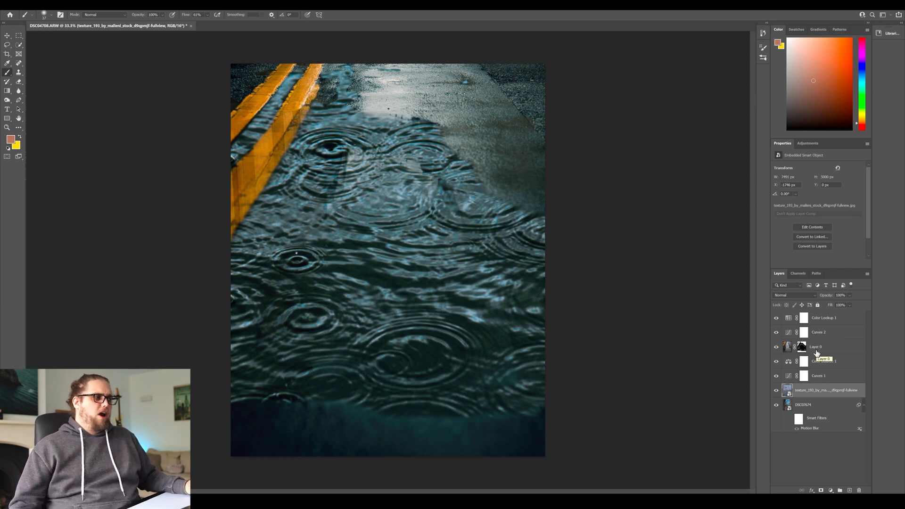
{"action": "left_click", "coordinate": [793, 295]}
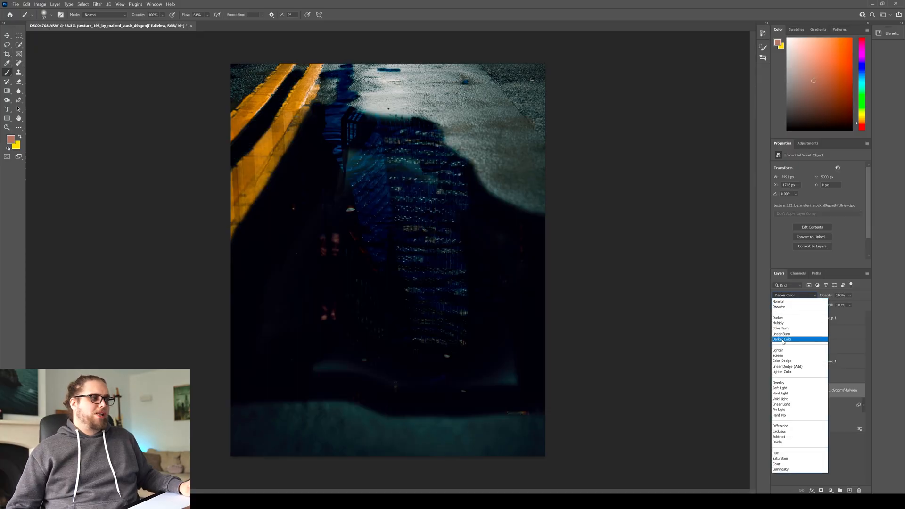
Set the ripple layer to Darker Color and paint ripples back over the reflection
{"action": "left_click", "coordinate": [781, 339]}
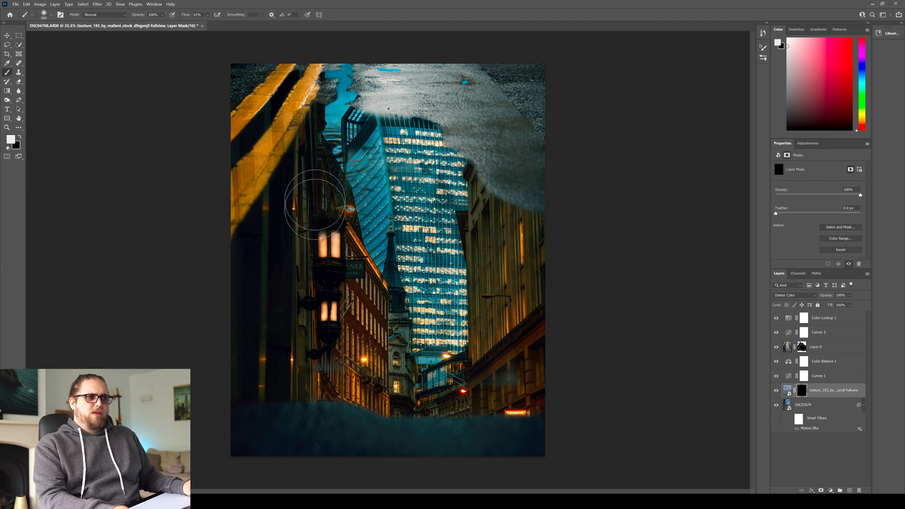
{"action": "left_click_drag", "start_coordinate": [315, 205], "coordinate": [312, 303]}
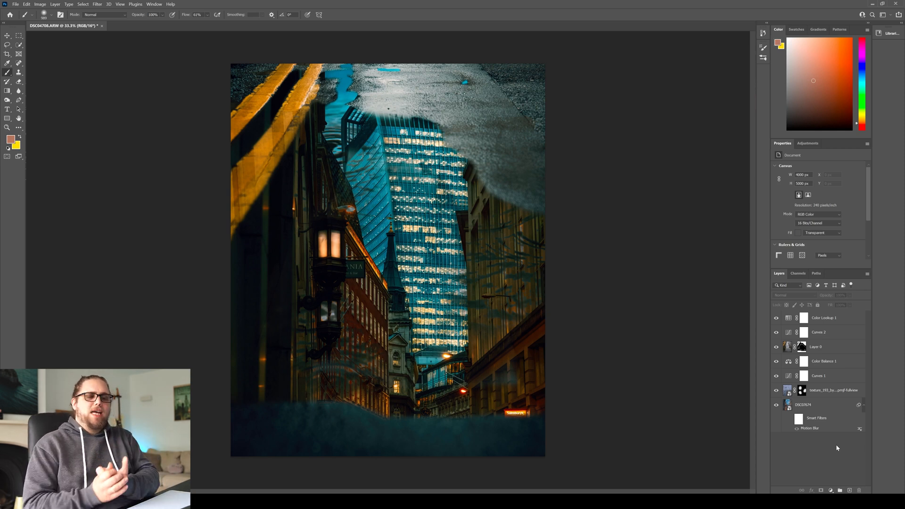
Create a new File > New document 1000 px wide and 2000 px tall
{"action": "left_click", "coordinate": [16, 4]}
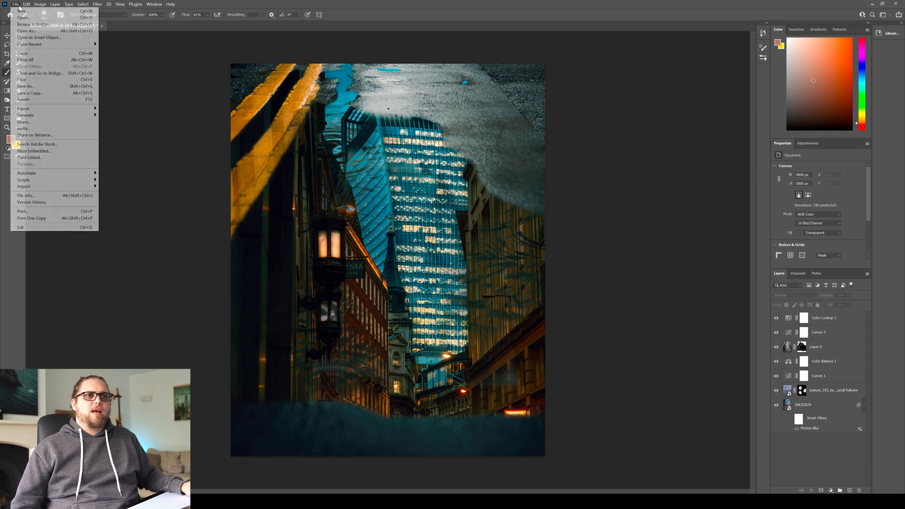
{"action": "left_click", "coordinate": [21, 10]}
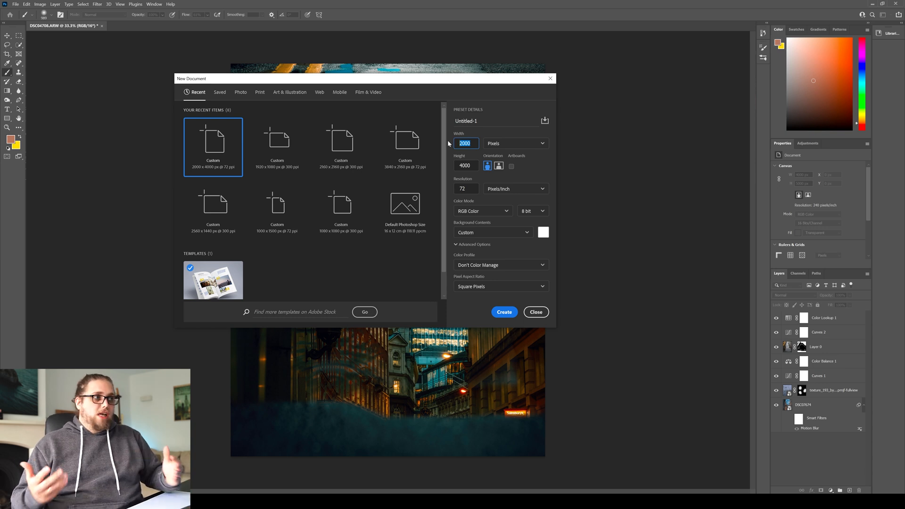
{"action": "type", "text": "10"}
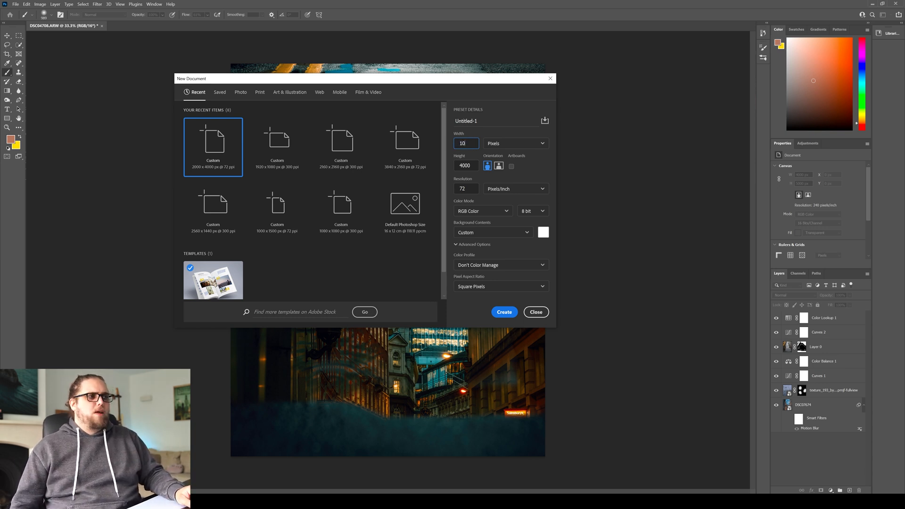
{"action": "type", "text": "1000"}
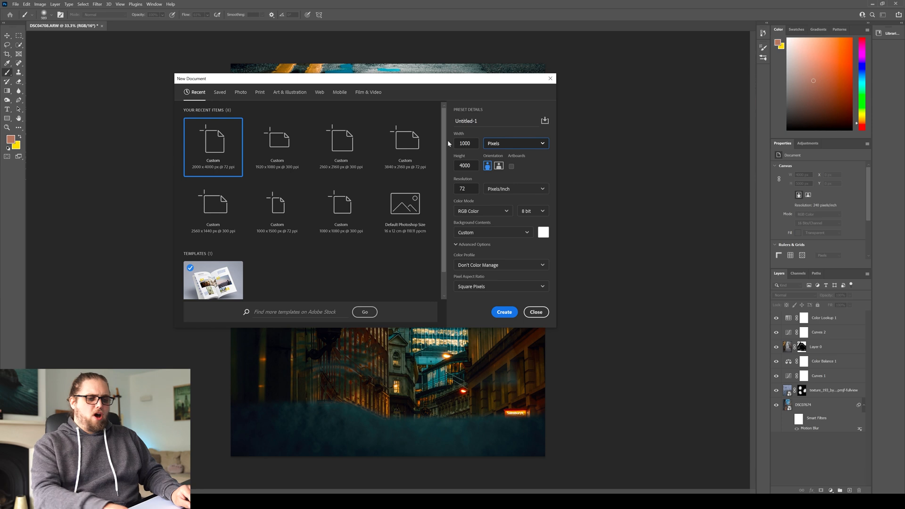
{"action": "left_click", "coordinate": [503, 312]}
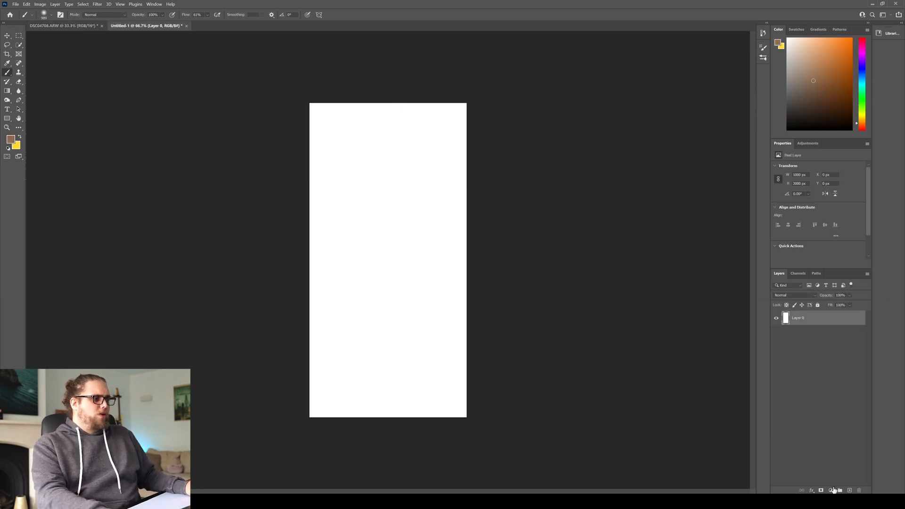
Add a black fill layer, rasterize it, apply 400% Uniform noise, and show Channels
{"action": "left_click", "coordinate": [831, 490]}
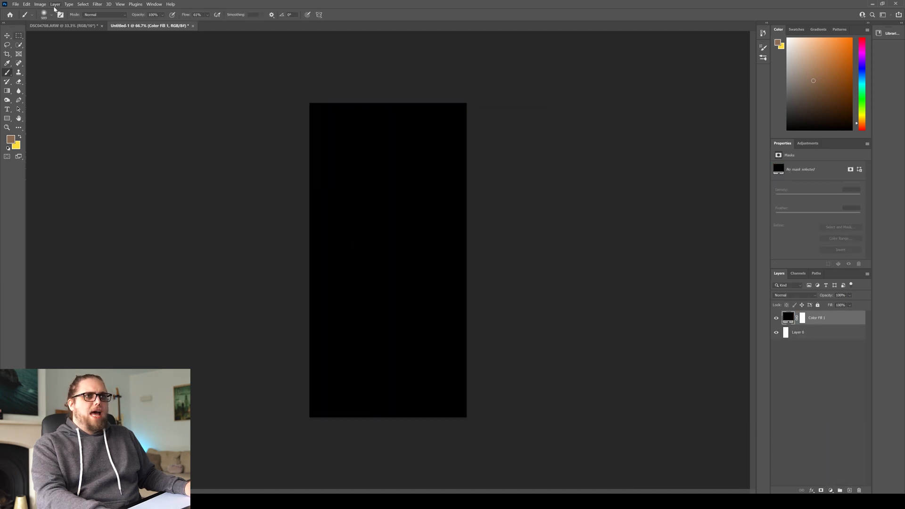
{"action": "left_click", "coordinate": [97, 4]}
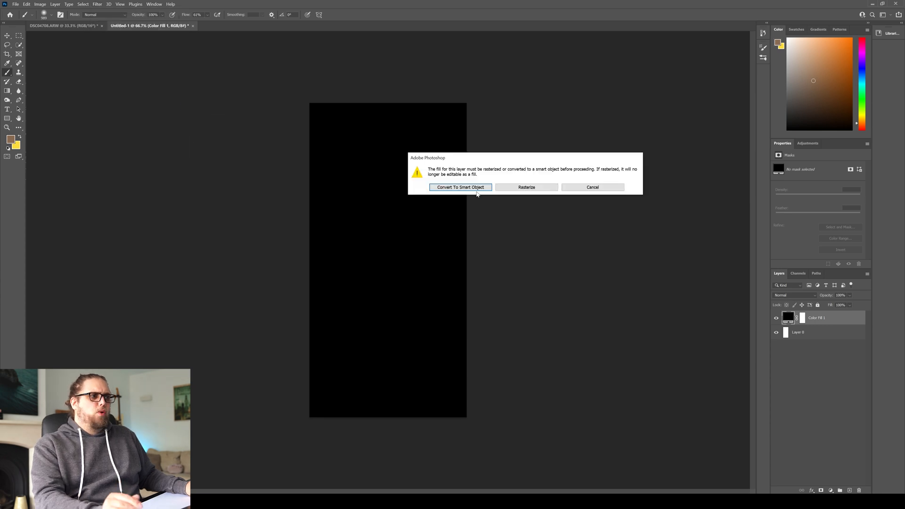
{"action": "left_click", "coordinate": [526, 187]}
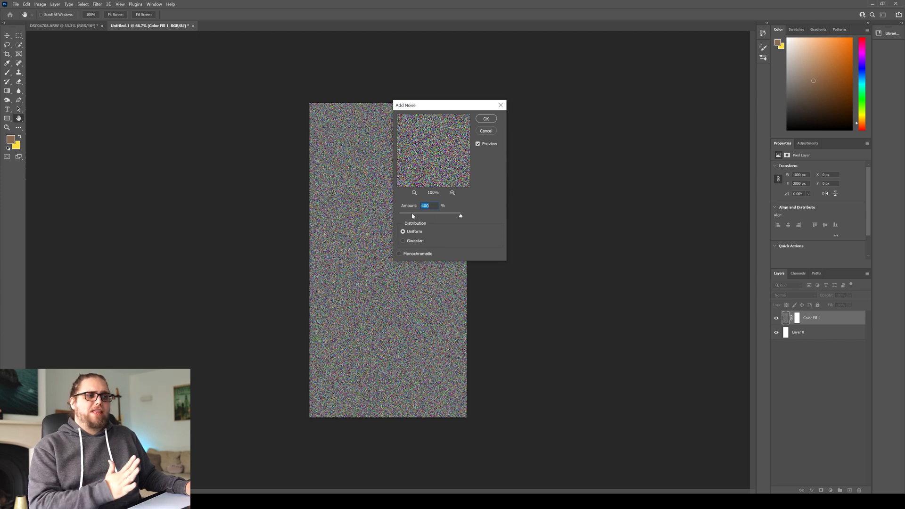
{"action": "mouse_move", "coordinate": [488, 125]}
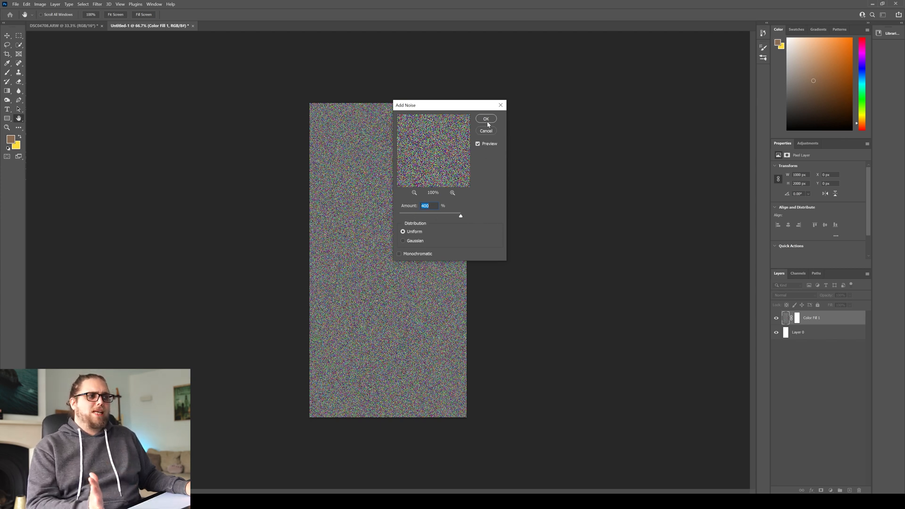
{"action": "left_click", "coordinate": [486, 119]}
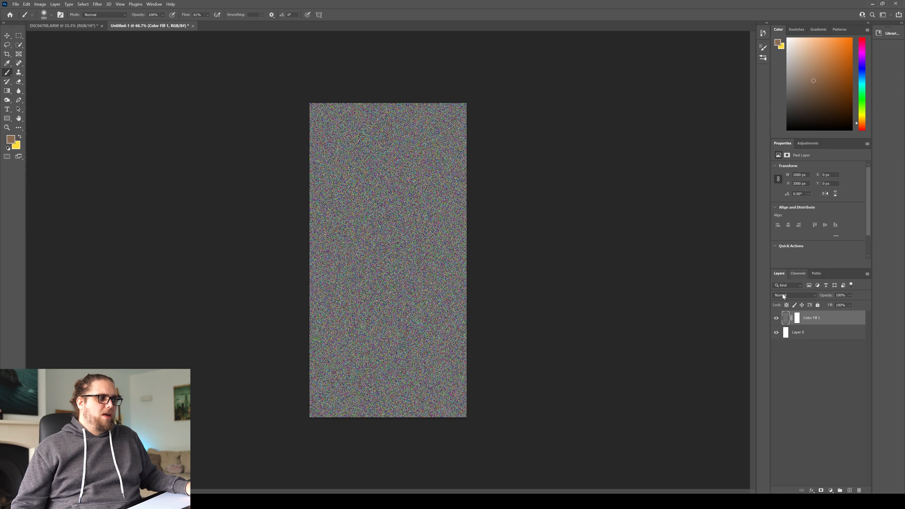
{"action": "left_click", "coordinate": [798, 273]}
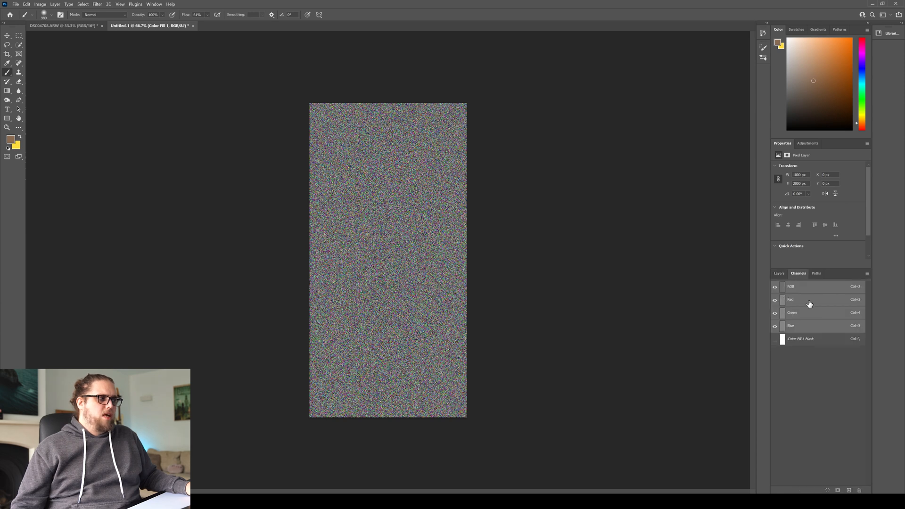
Emboss the noise in the Red channel at a 180° angle
{"action": "left_click", "coordinate": [790, 299]}
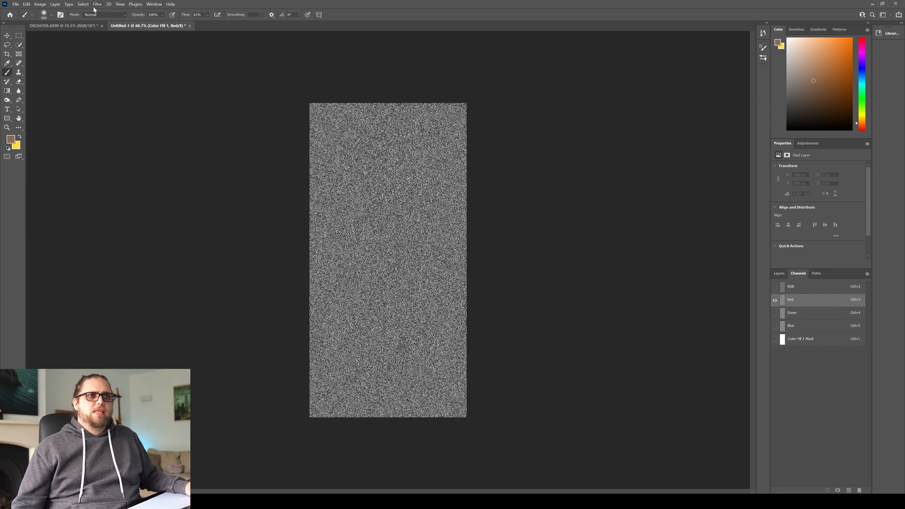
{"action": "left_click", "coordinate": [97, 5]}
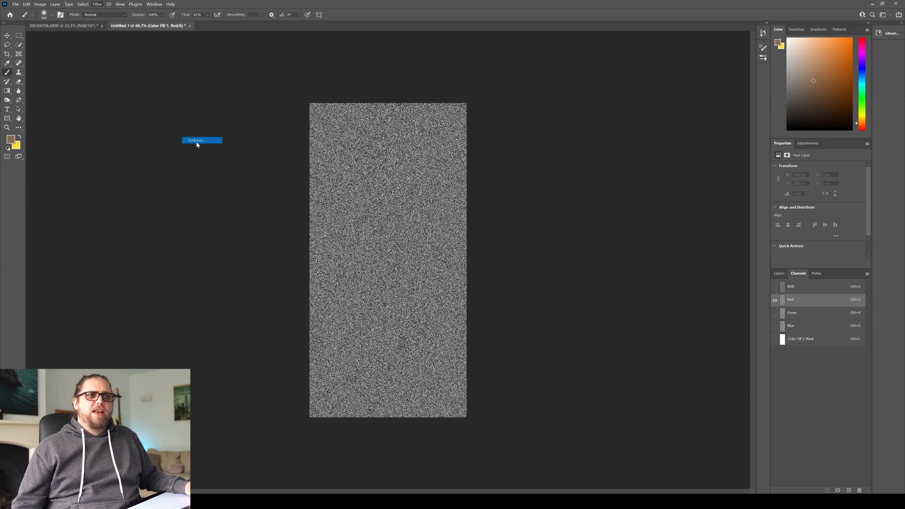
{"action": "left_click", "coordinate": [196, 140]}
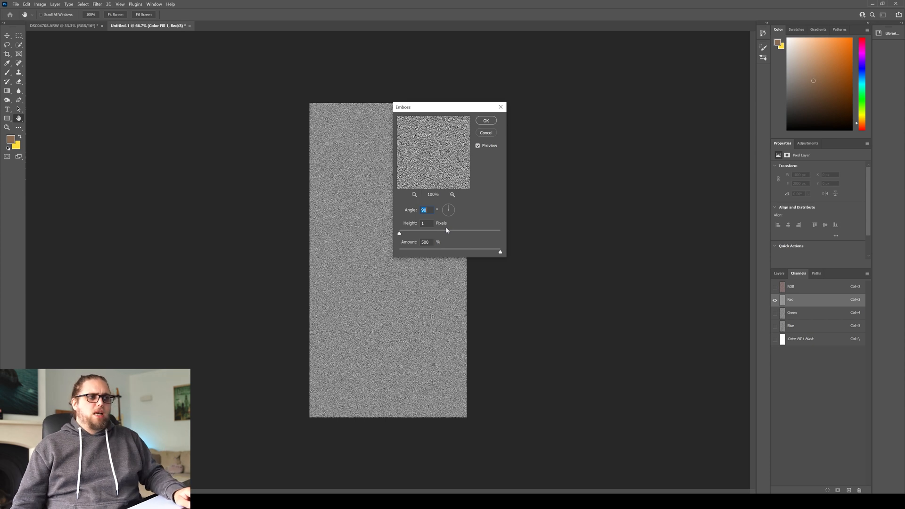
{"action": "type", "text": "180"}
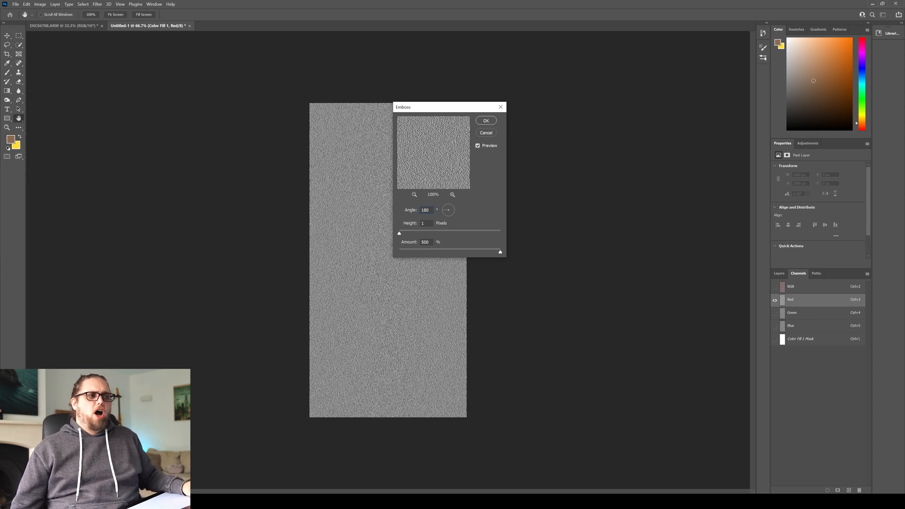
{"action": "left_click", "coordinate": [485, 121]}
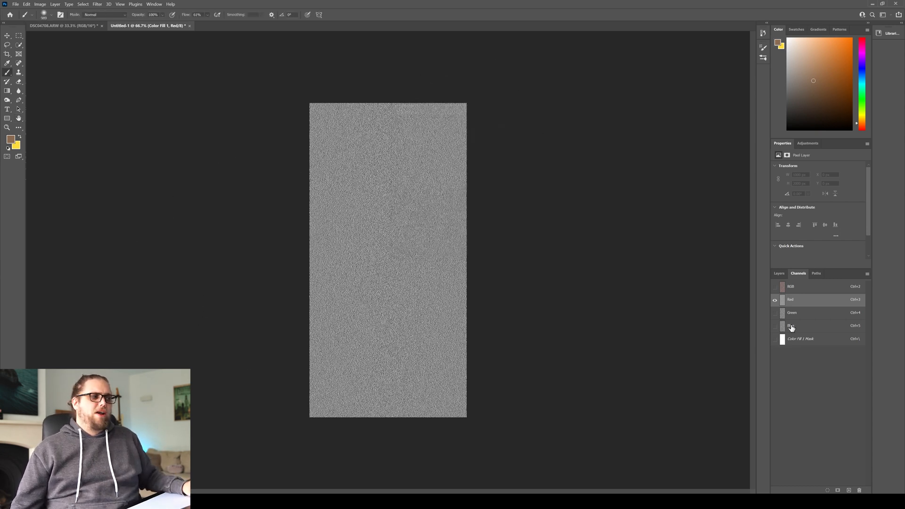
Emboss the Green channel noise at a 90° angle, Height 1, Amount 500%
{"action": "left_click", "coordinate": [792, 312]}
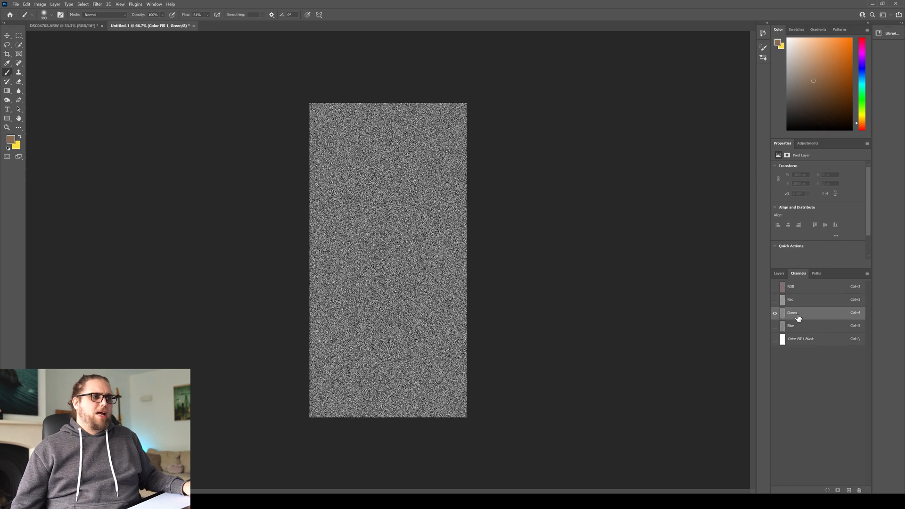
{"action": "left_click", "coordinate": [97, 4]}
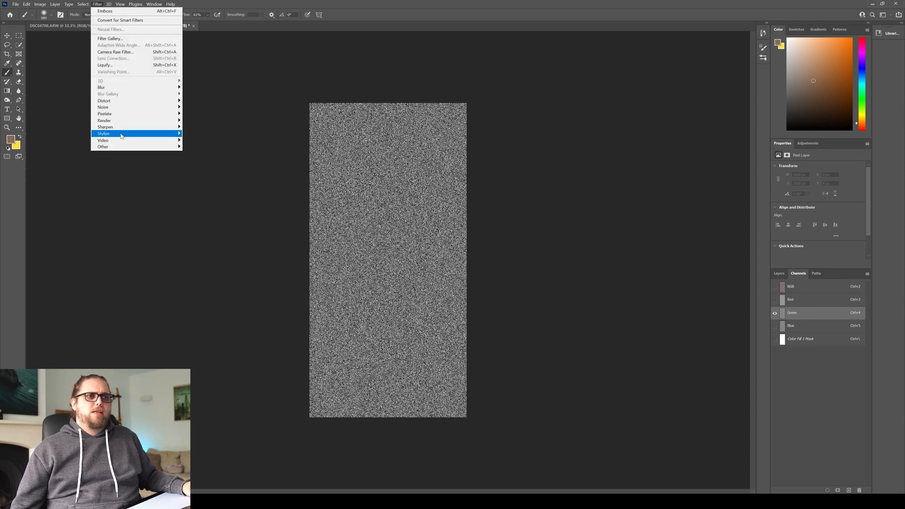
{"action": "mouse_move", "coordinate": [104, 133]}
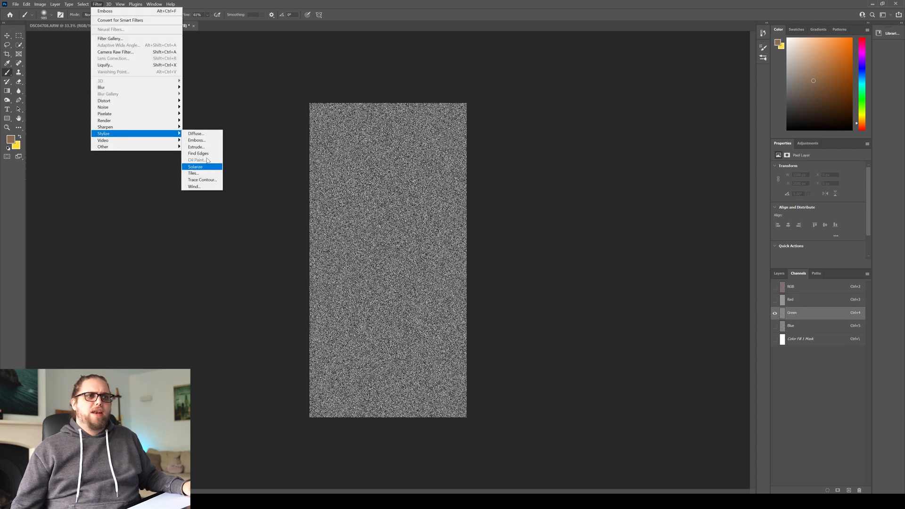
{"action": "left_click", "coordinate": [197, 140]}
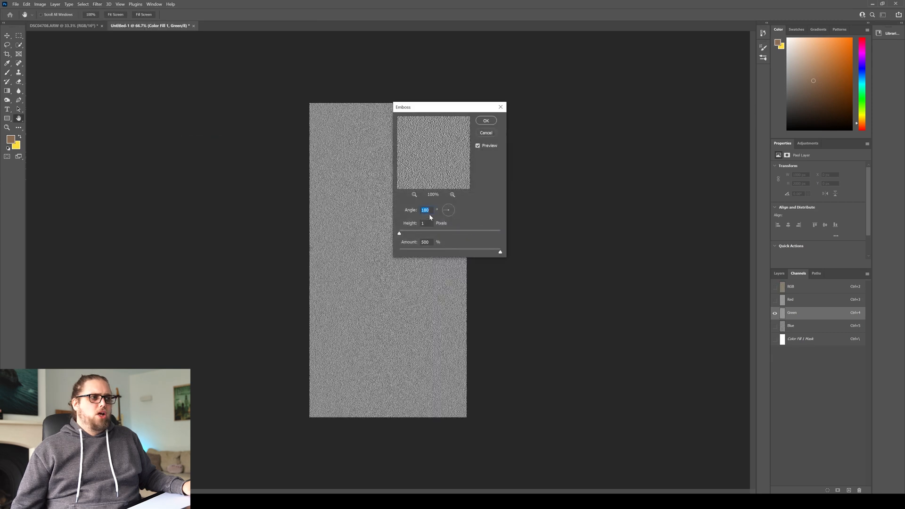
{"action": "type", "text": "90"}
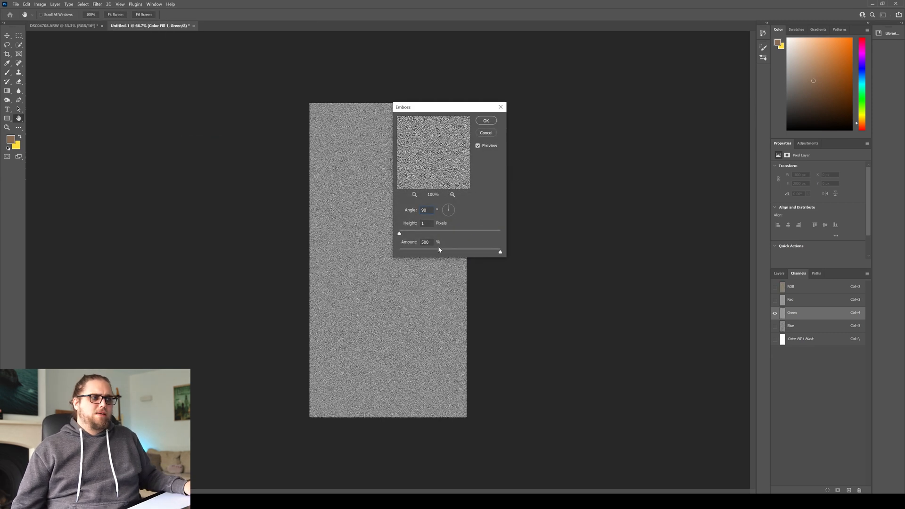
{"action": "left_click", "coordinate": [486, 120]}
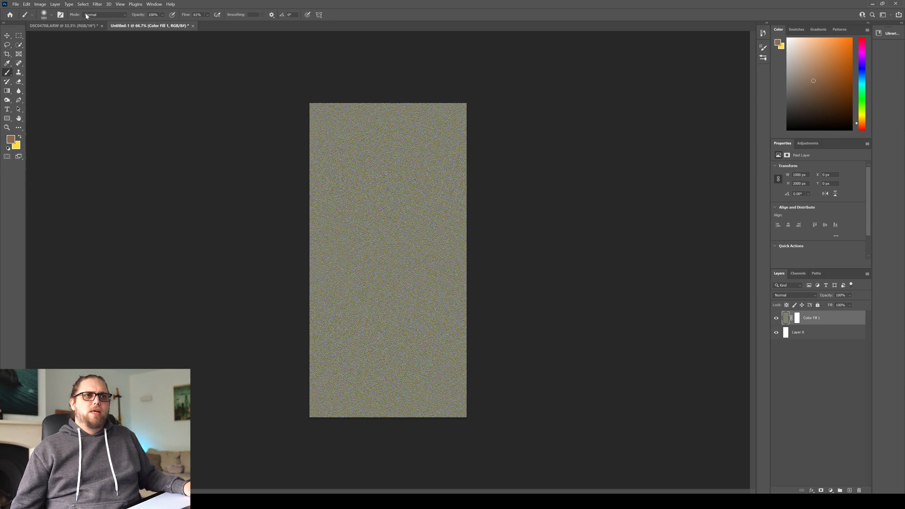
Perspective-transform the noise texture, spreading its bottom edge far beyond the canvas
{"action": "left_click", "coordinate": [26, 4]}
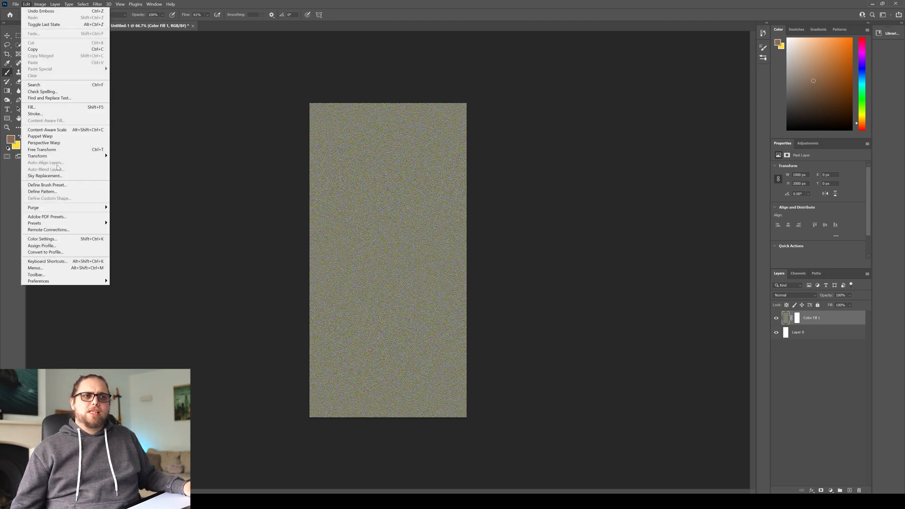
{"action": "mouse_move", "coordinate": [37, 156]}
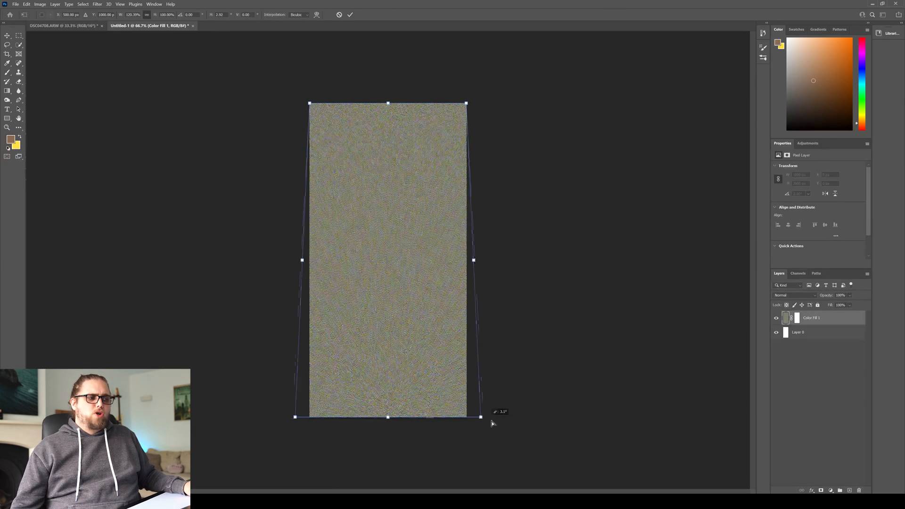
{"action": "left_click_drag", "start_coordinate": [481, 416], "coordinate": [741, 417]}
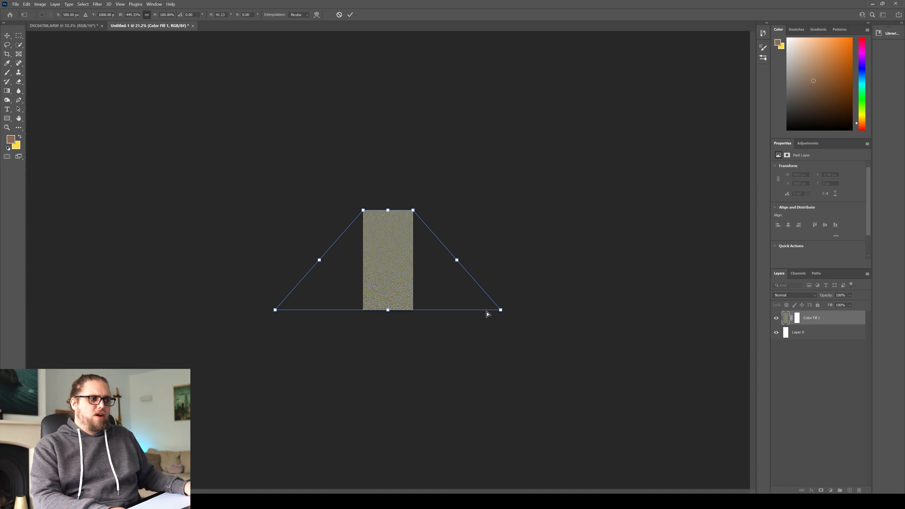
{"action": "left_click_drag", "start_coordinate": [499, 309], "coordinate": [679, 309]}
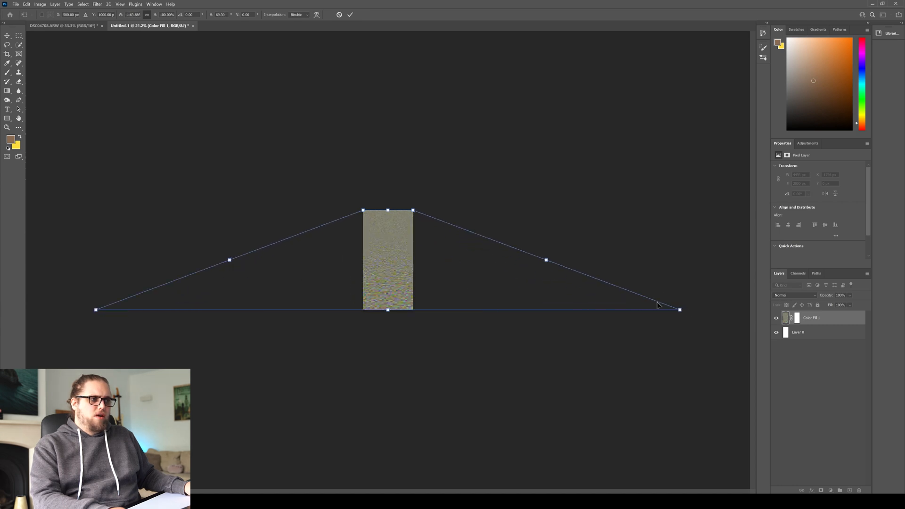
{"action": "left_click_drag", "start_coordinate": [680, 309], "coordinate": [731, 309]}
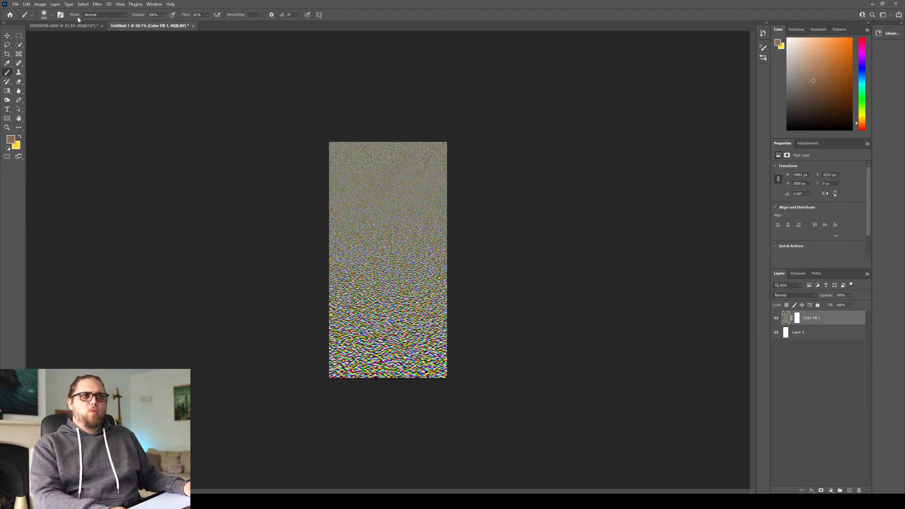
Repeat the perspective transform, widening the bottom again to exaggerate the grain
{"action": "left_click", "coordinate": [27, 4]}
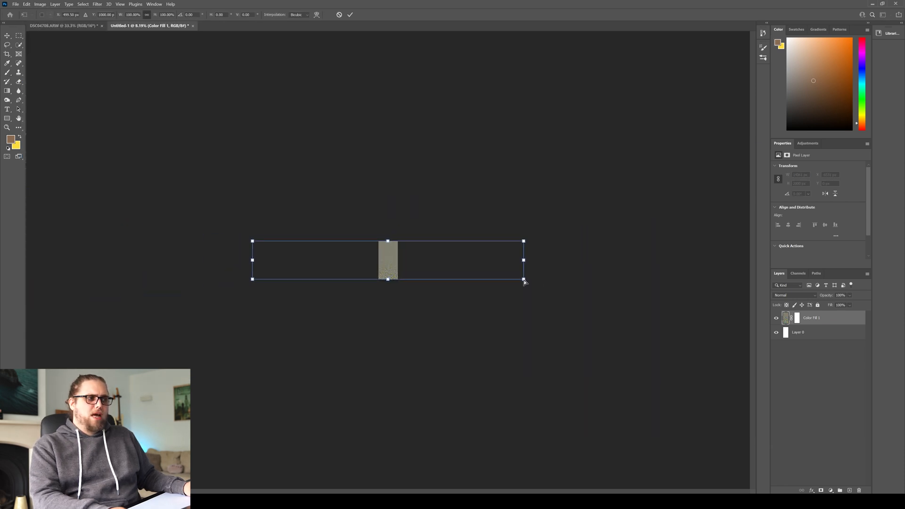
{"action": "left_click_drag", "start_coordinate": [524, 279], "coordinate": [656, 278]}
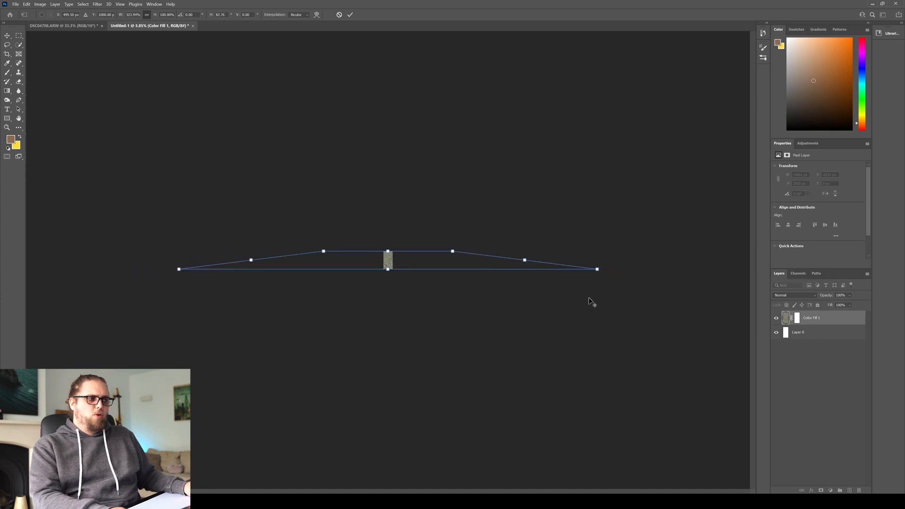
{"action": "left_click_drag", "start_coordinate": [597, 268], "coordinate": [531, 267]}
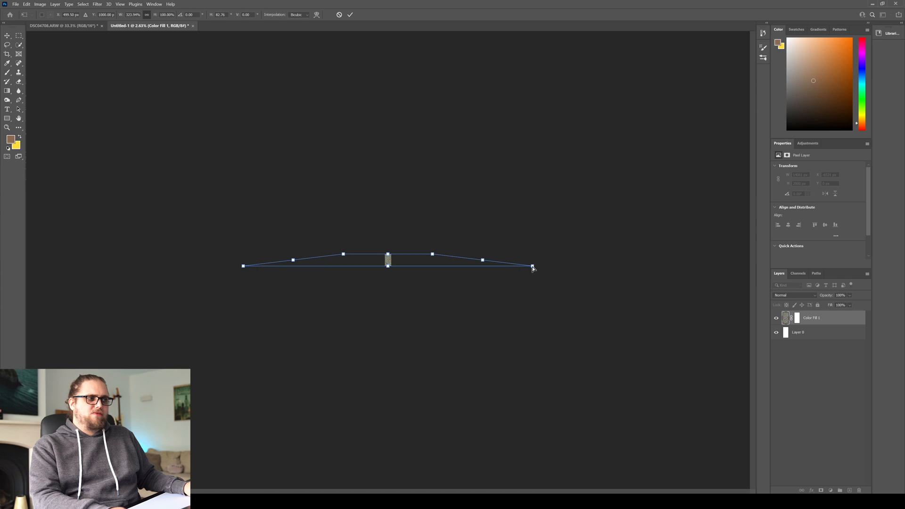
{"action": "left_click_drag", "start_coordinate": [532, 266], "coordinate": [737, 265]}
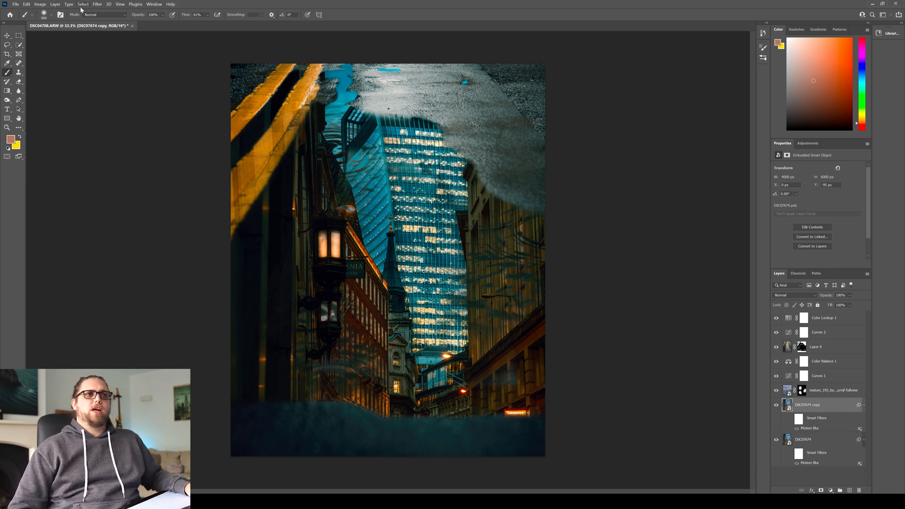
Apply a Displace distortion with scales of 10, using the noise file as map
{"action": "left_click", "coordinate": [97, 4]}
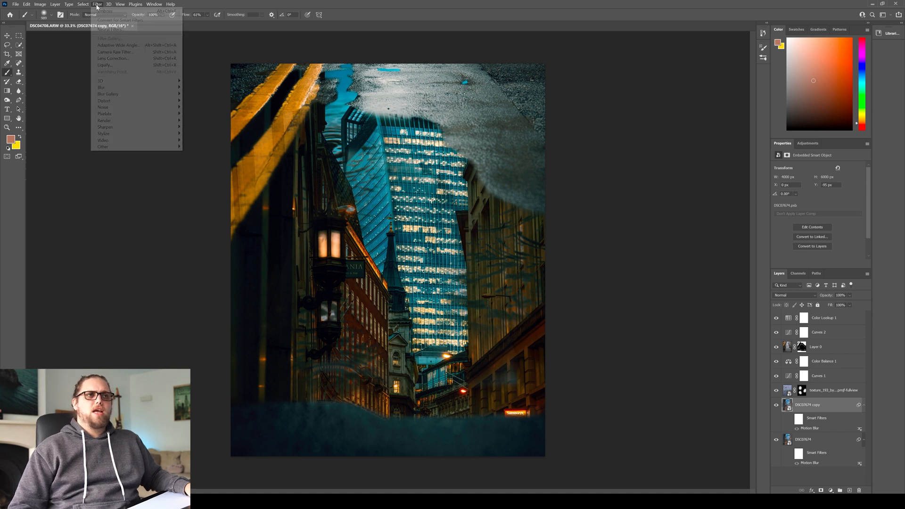
{"action": "mouse_move", "coordinate": [103, 100]}
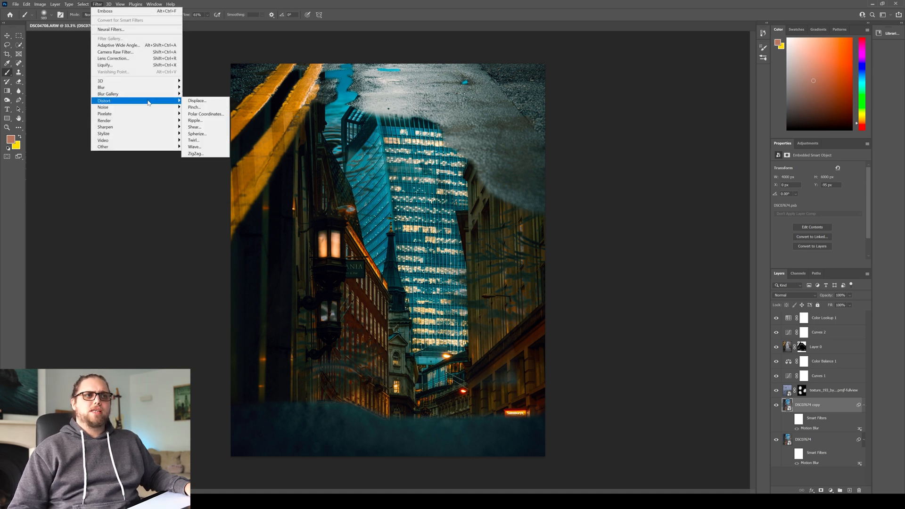
{"action": "left_click", "coordinate": [197, 100]}
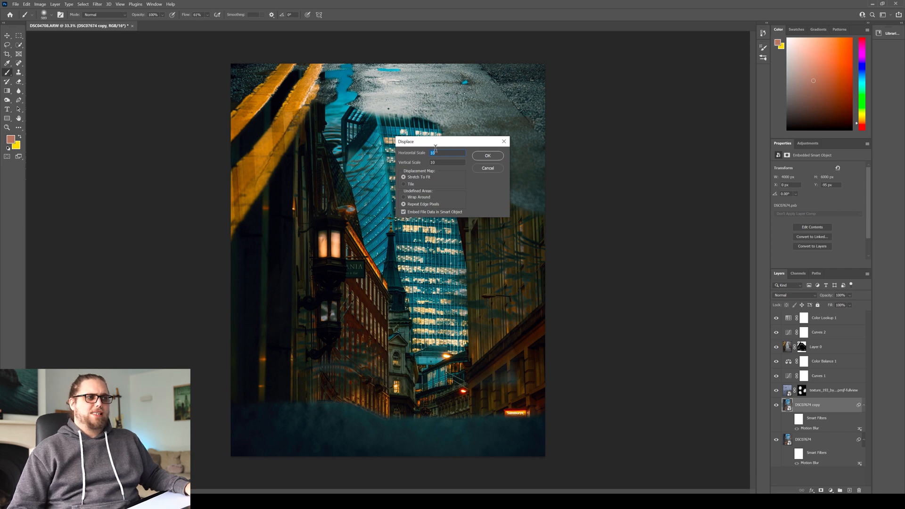
{"action": "left_click", "coordinate": [487, 156]}
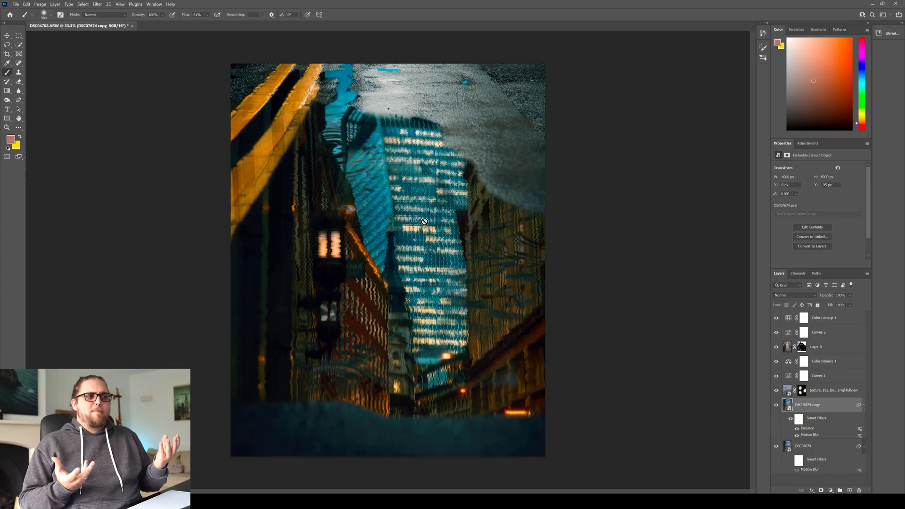
{"action": "mouse_move", "coordinate": [439, 270]}
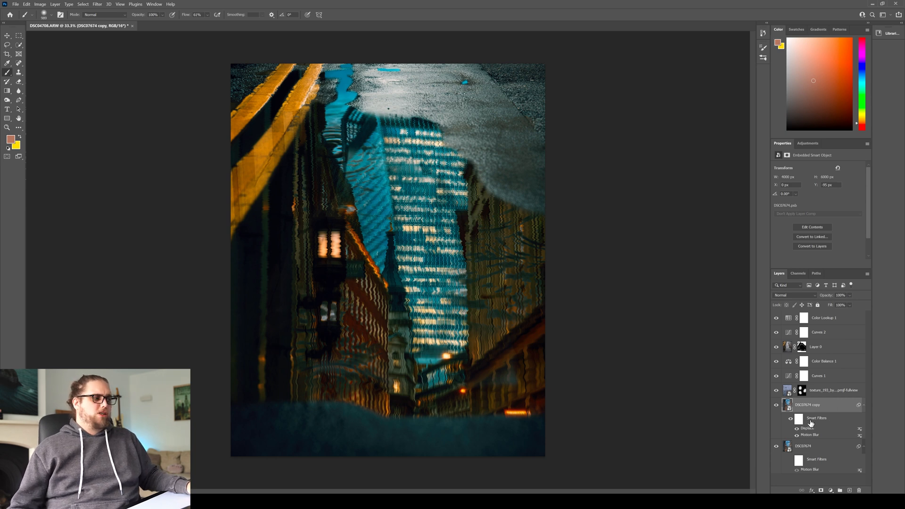
Select the Displace smart filter mask on the rippled street layer for painting
{"action": "left_click", "coordinate": [799, 417]}
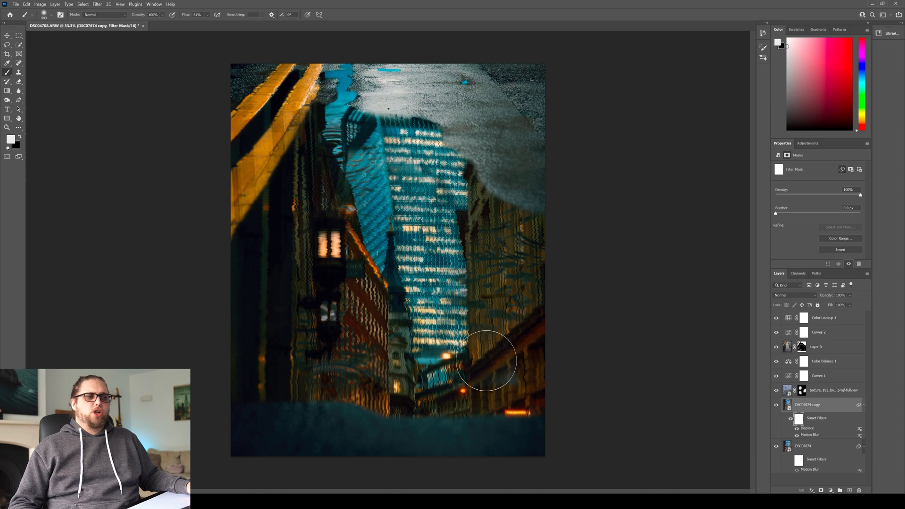
{"action": "mouse_move", "coordinate": [4, 179]}
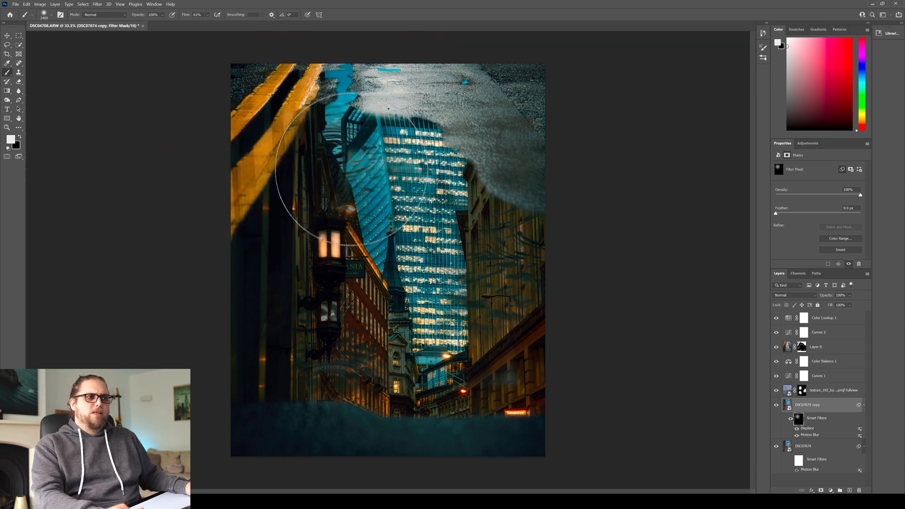
{"action": "mouse_move", "coordinate": [543, 242]}
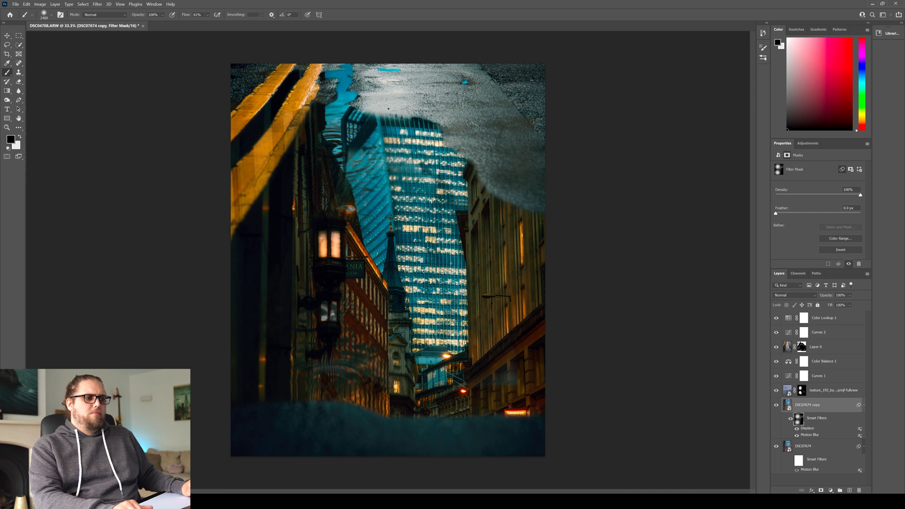
{"action": "mouse_move", "coordinate": [669, 259]}
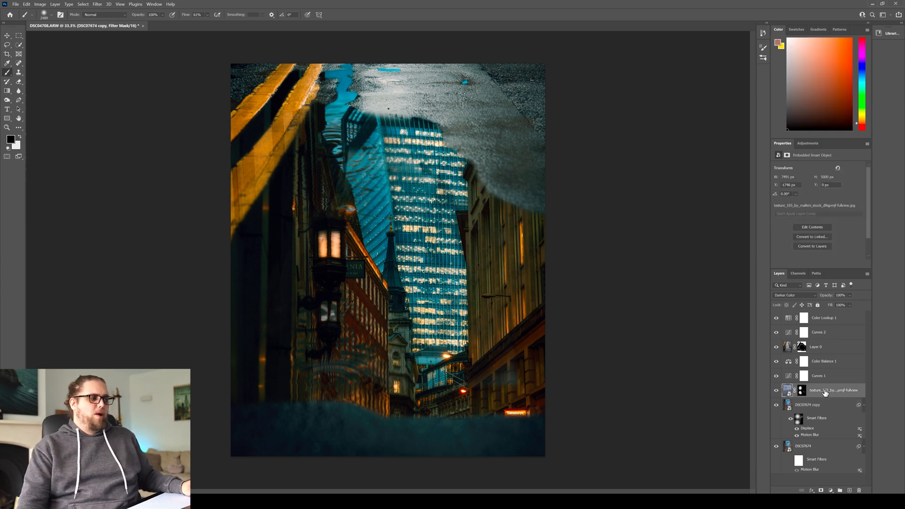
Switch the rain-ripple texture layer's blend mode to Darken after previewing Multiply
{"action": "left_click", "coordinate": [793, 295]}
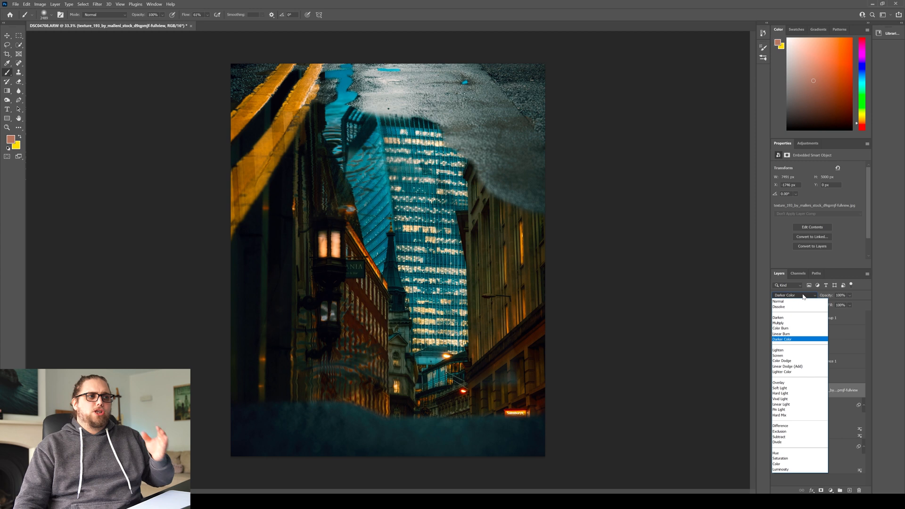
{"action": "left_click", "coordinate": [779, 322]}
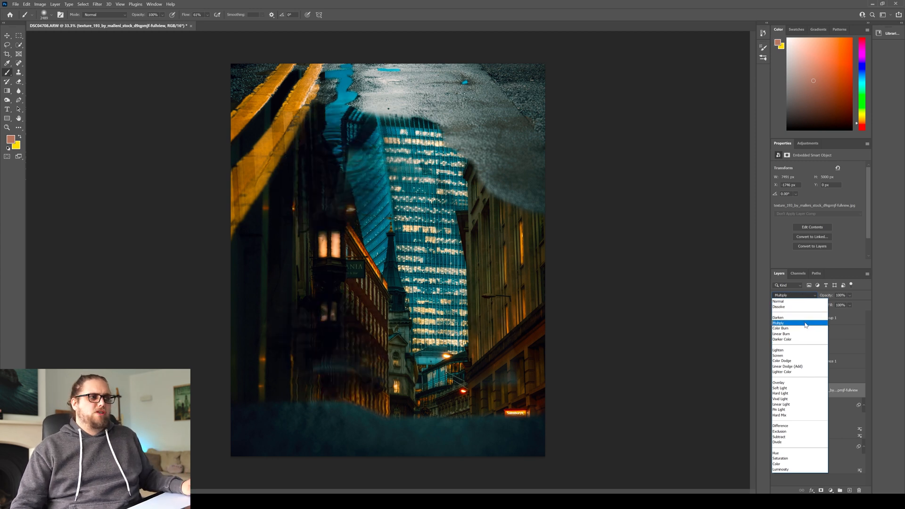
{"action": "left_click", "coordinate": [778, 317]}
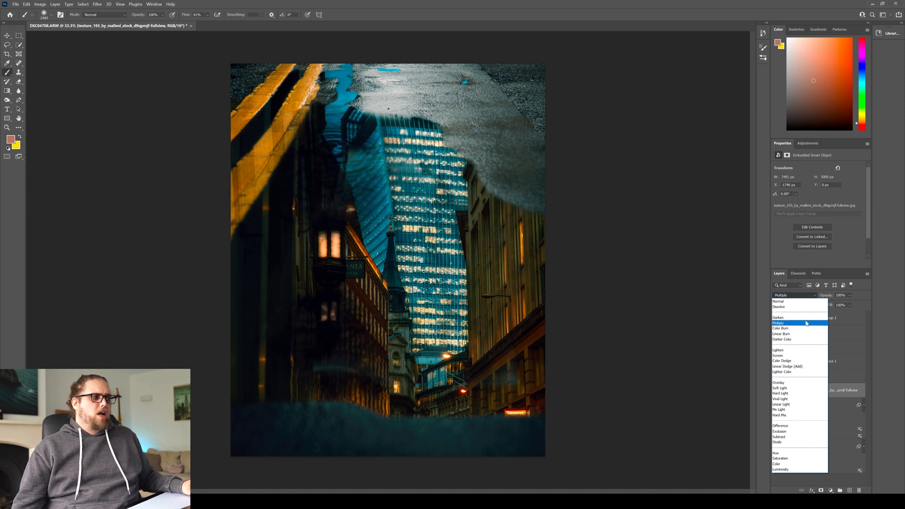
{"action": "left_click", "coordinate": [779, 317]}
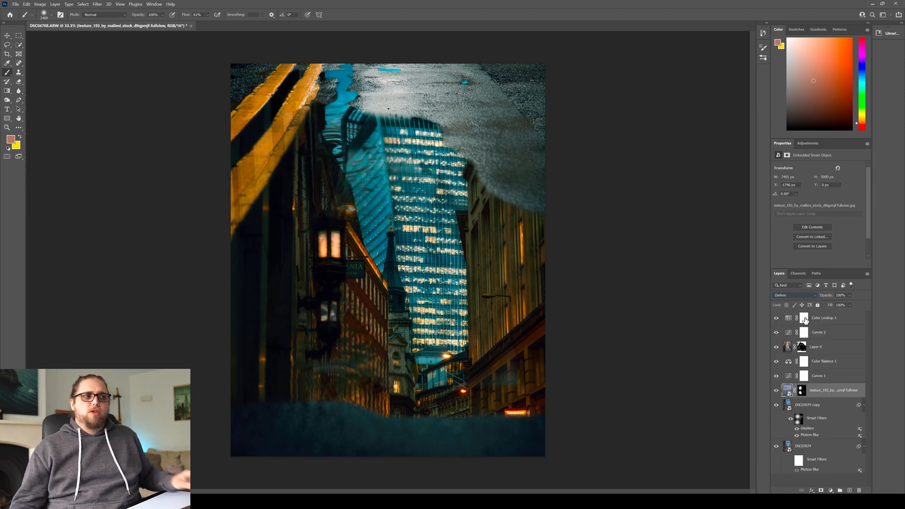